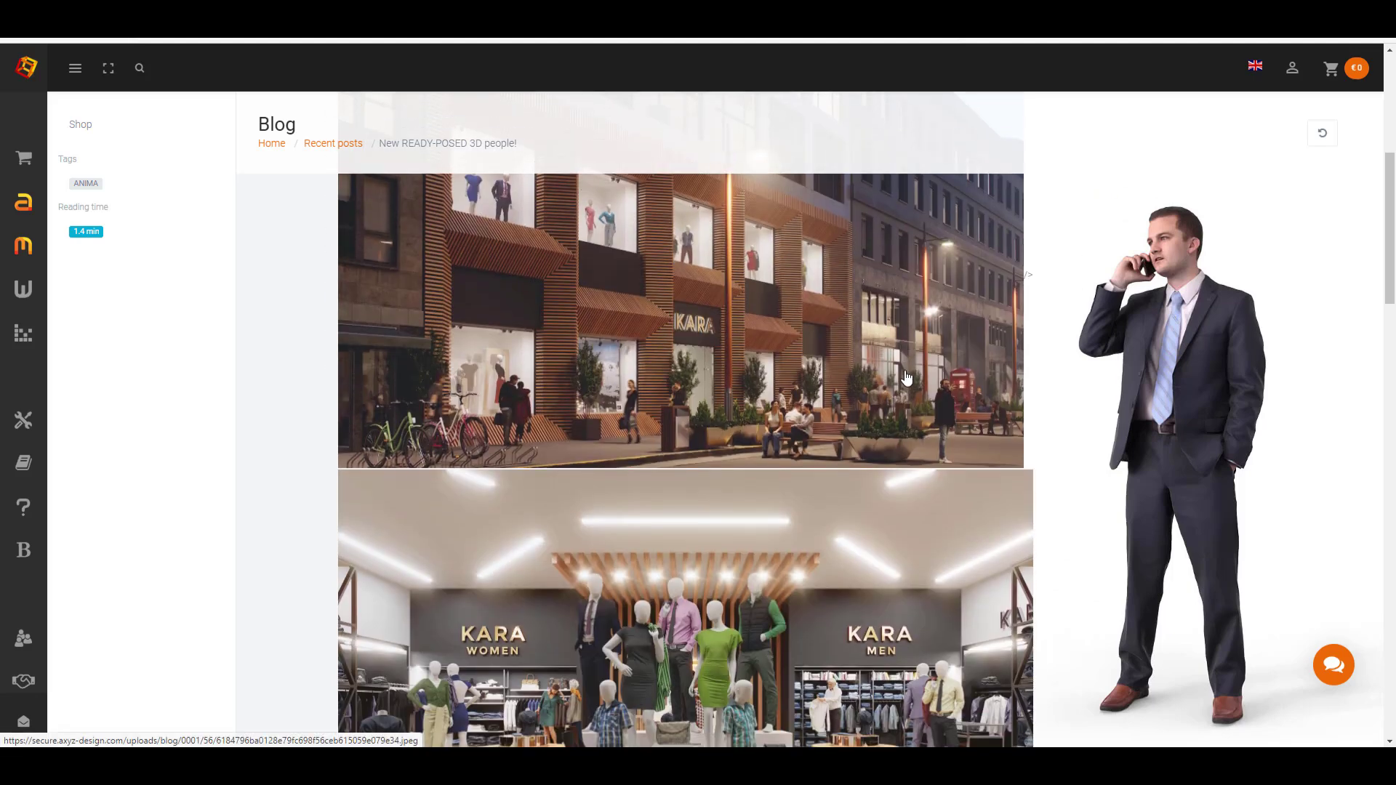
Step: Scroll through the 'New READY-POSED 3D people!' post on mannequins for shopping-centre projects
scroll("down", 3)
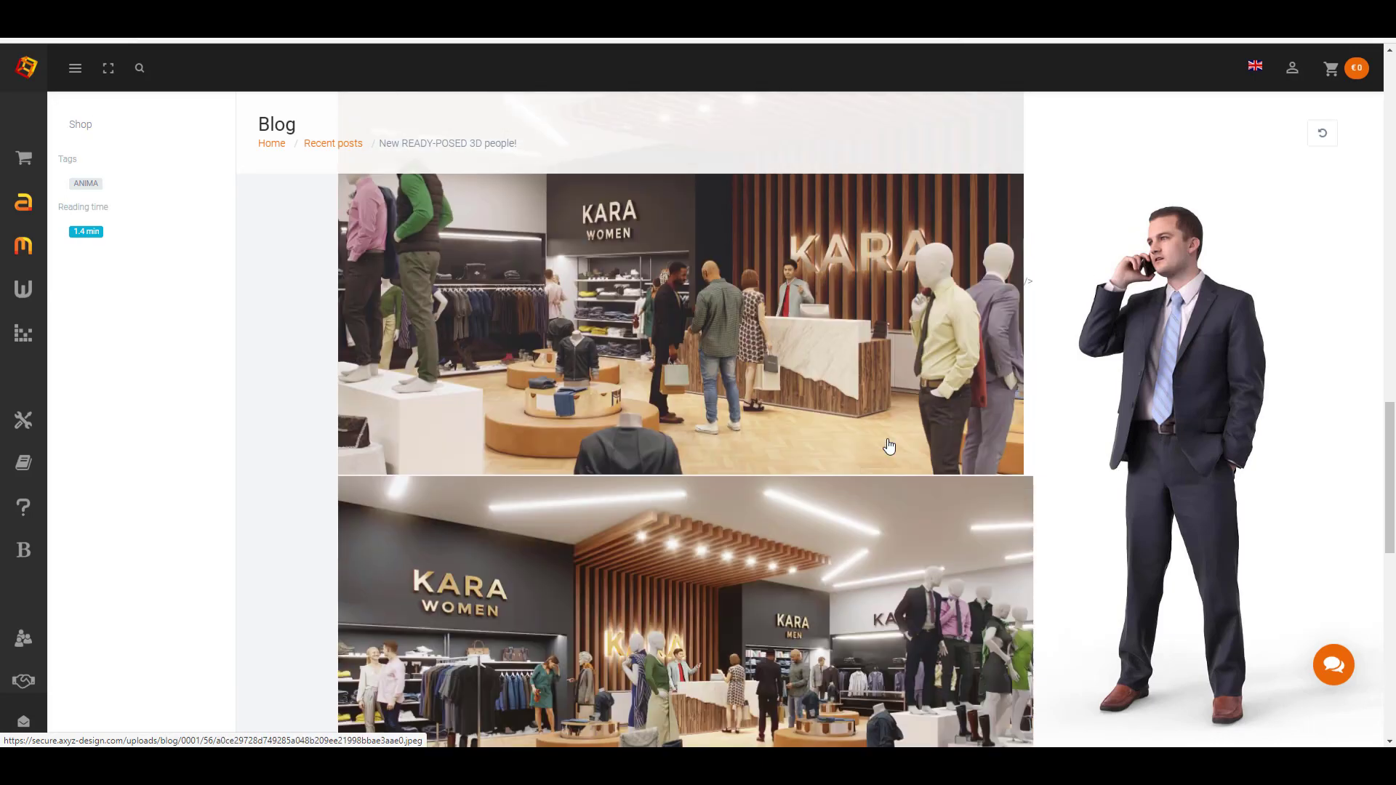
scroll("down", 3)
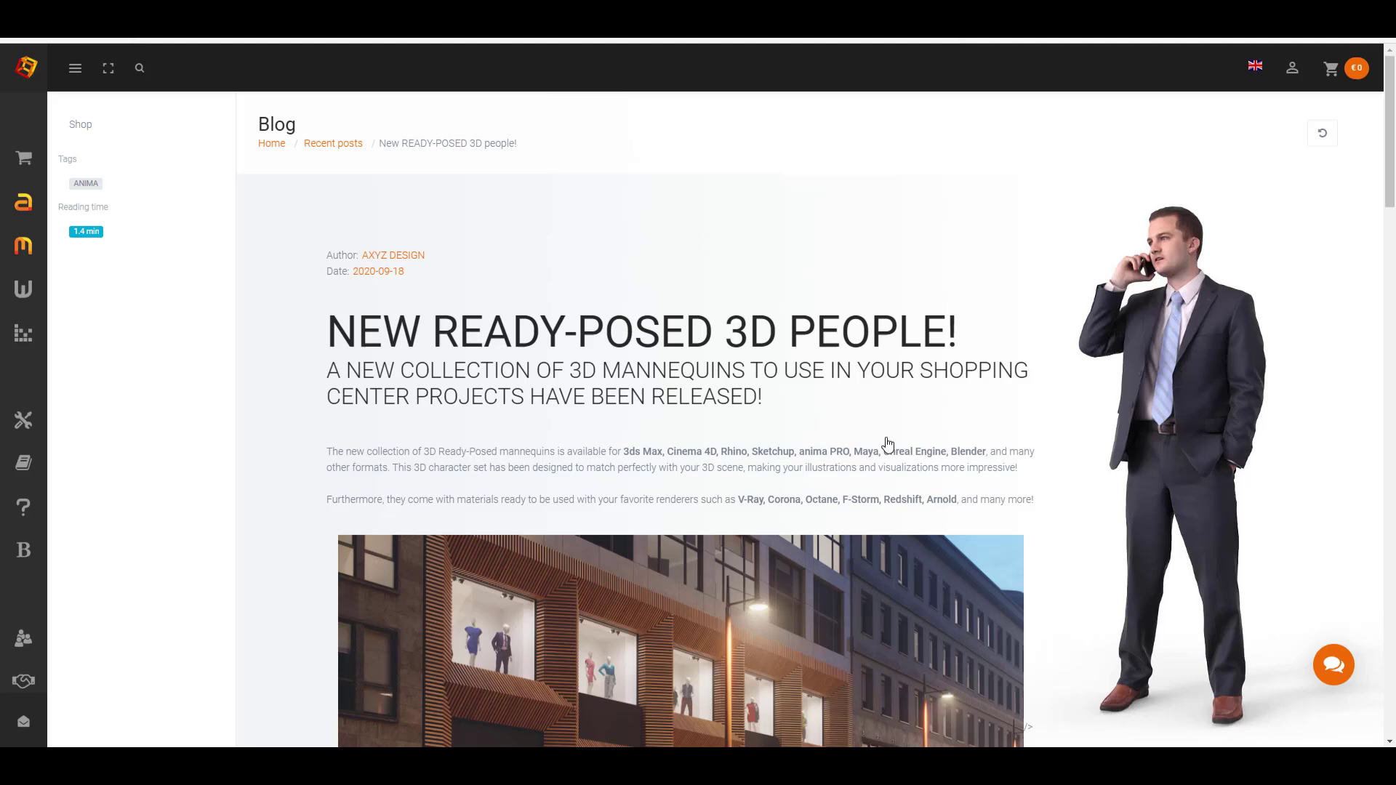
mouse_move(315, 42)
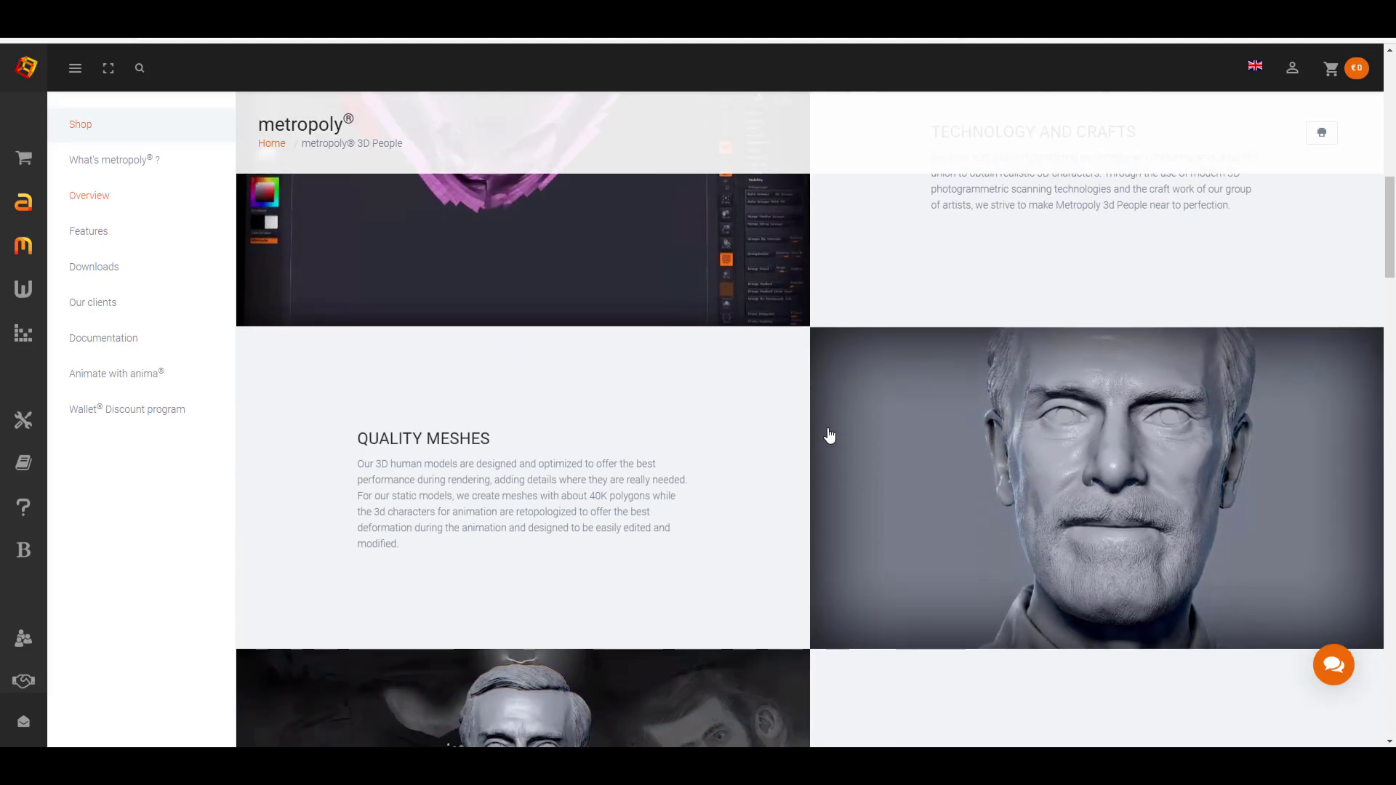
Step: Scroll the metropoly 3D People Overview page toward its Quality Meshes section
scroll("down", 3)
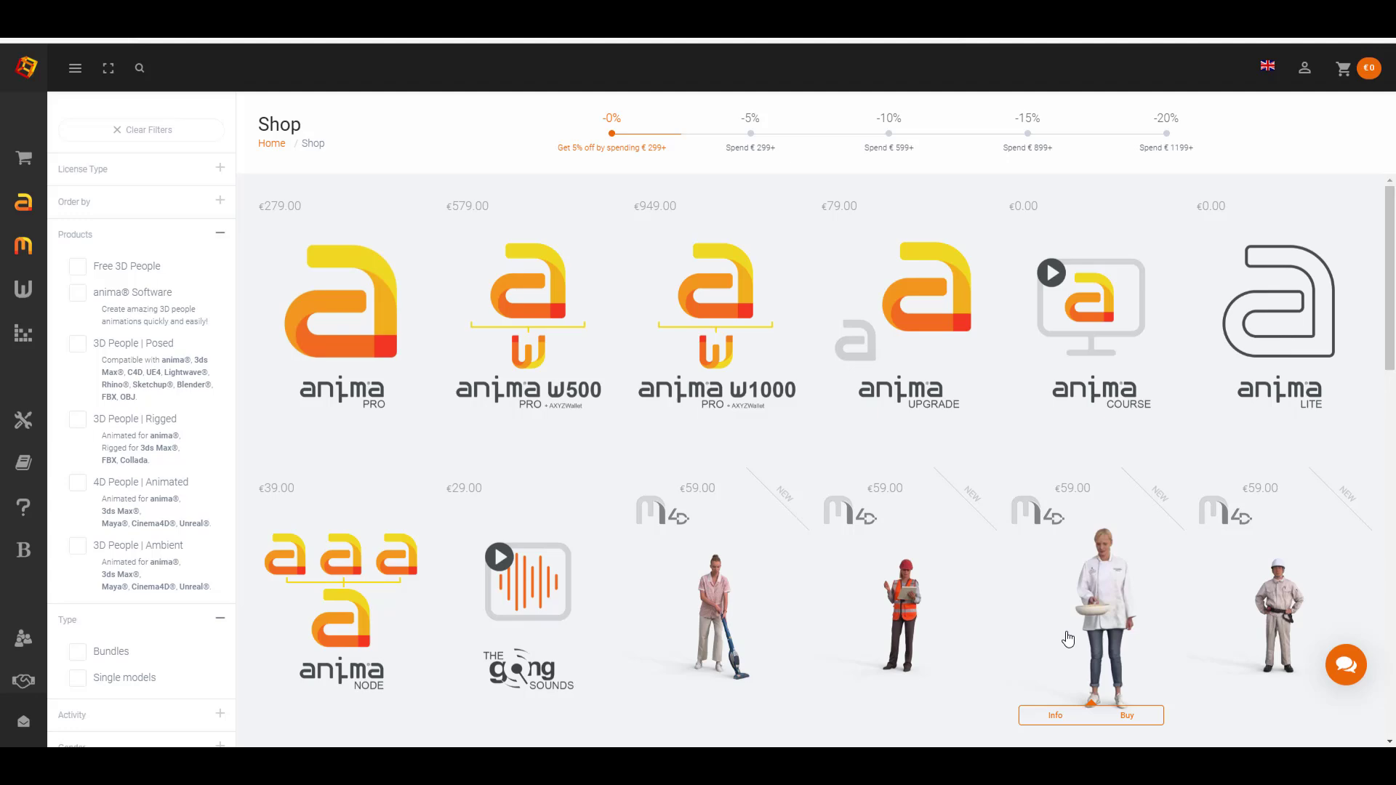
mouse_move(1174, 491)
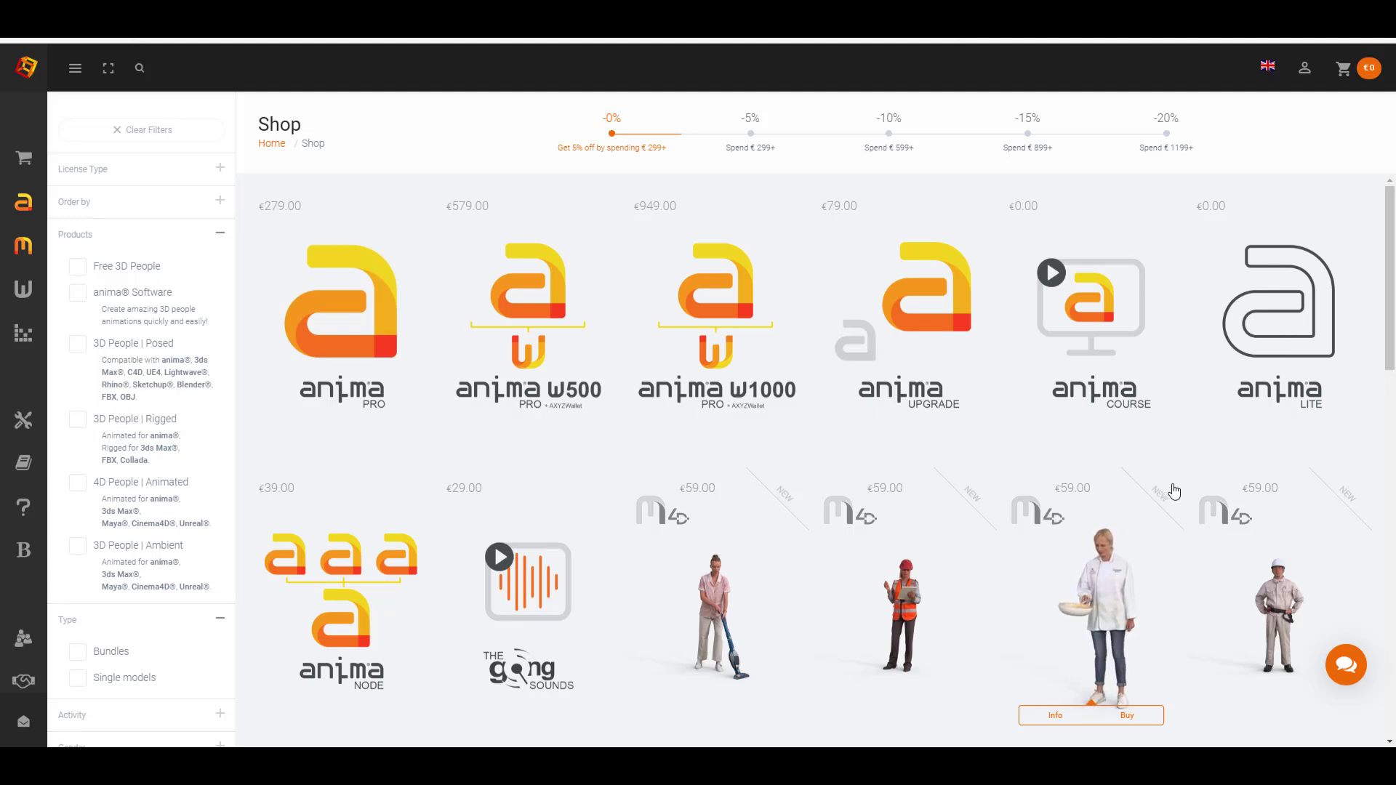
left_click(1056, 715)
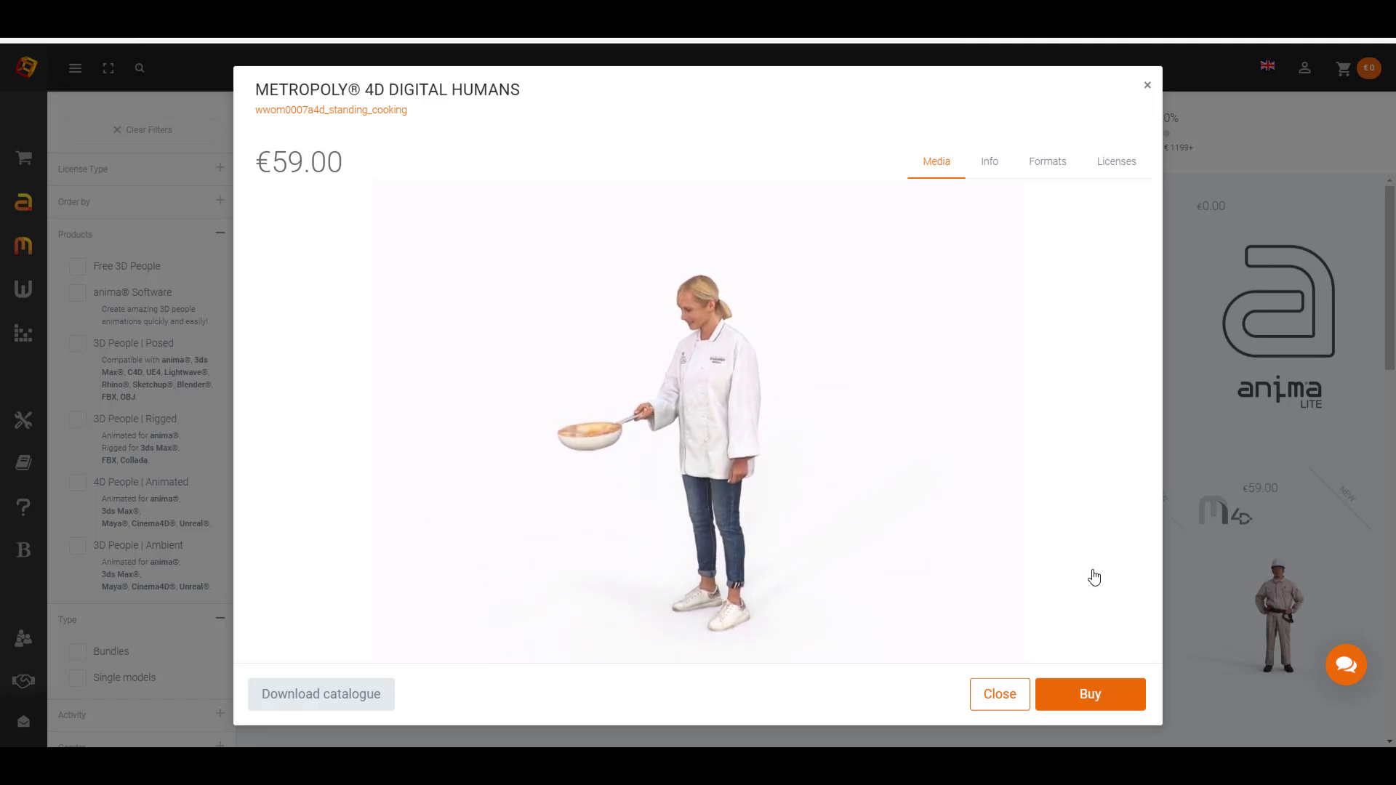
left_click(999, 694)
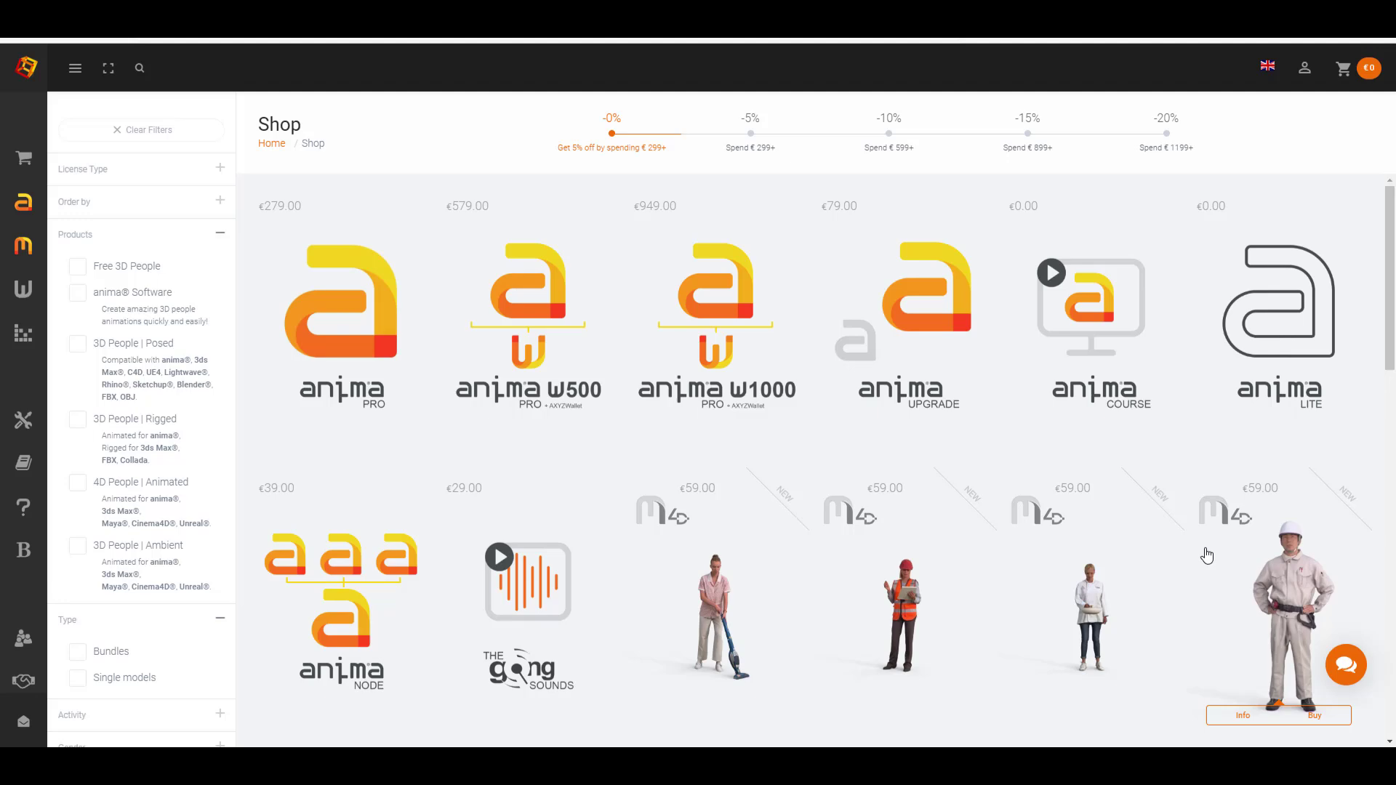
left_click(1242, 715)
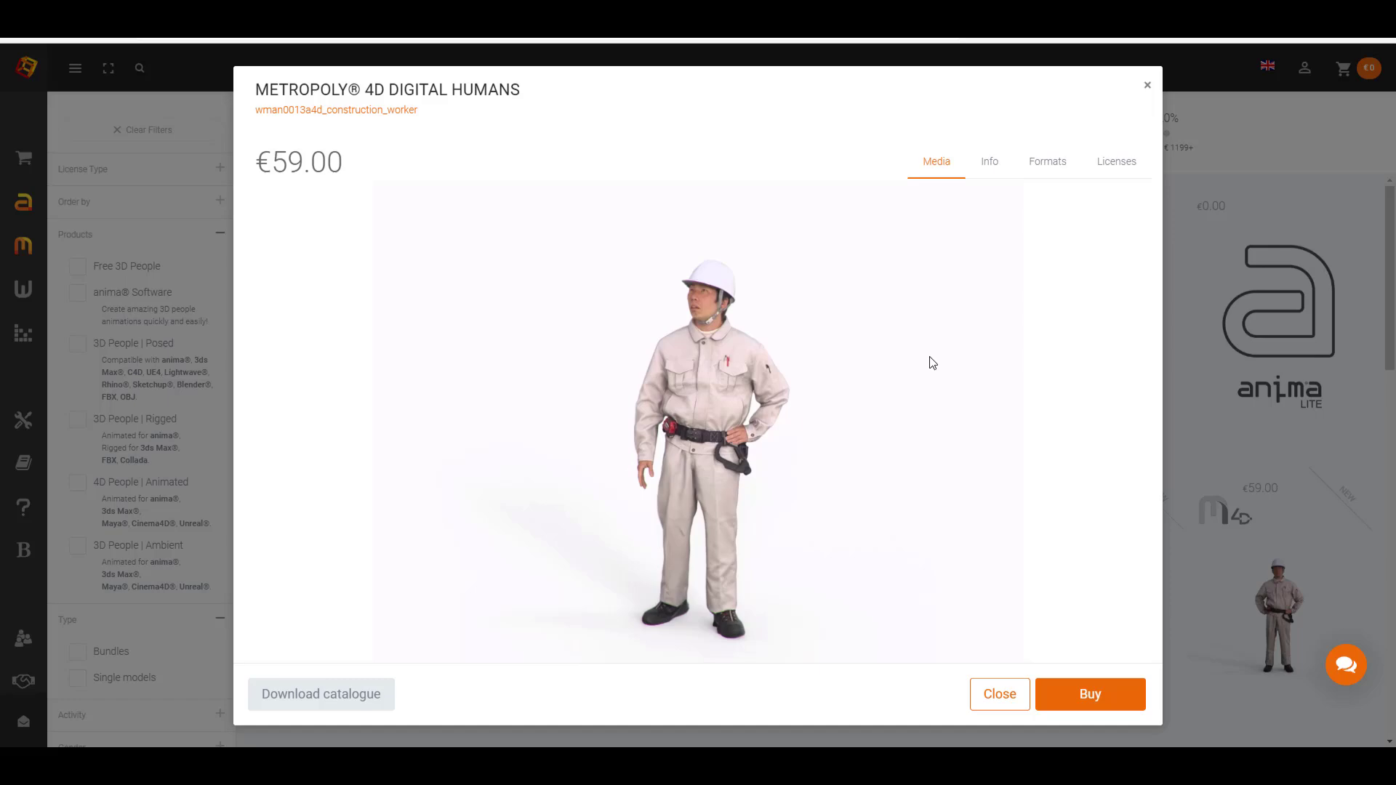
left_click(999, 694)
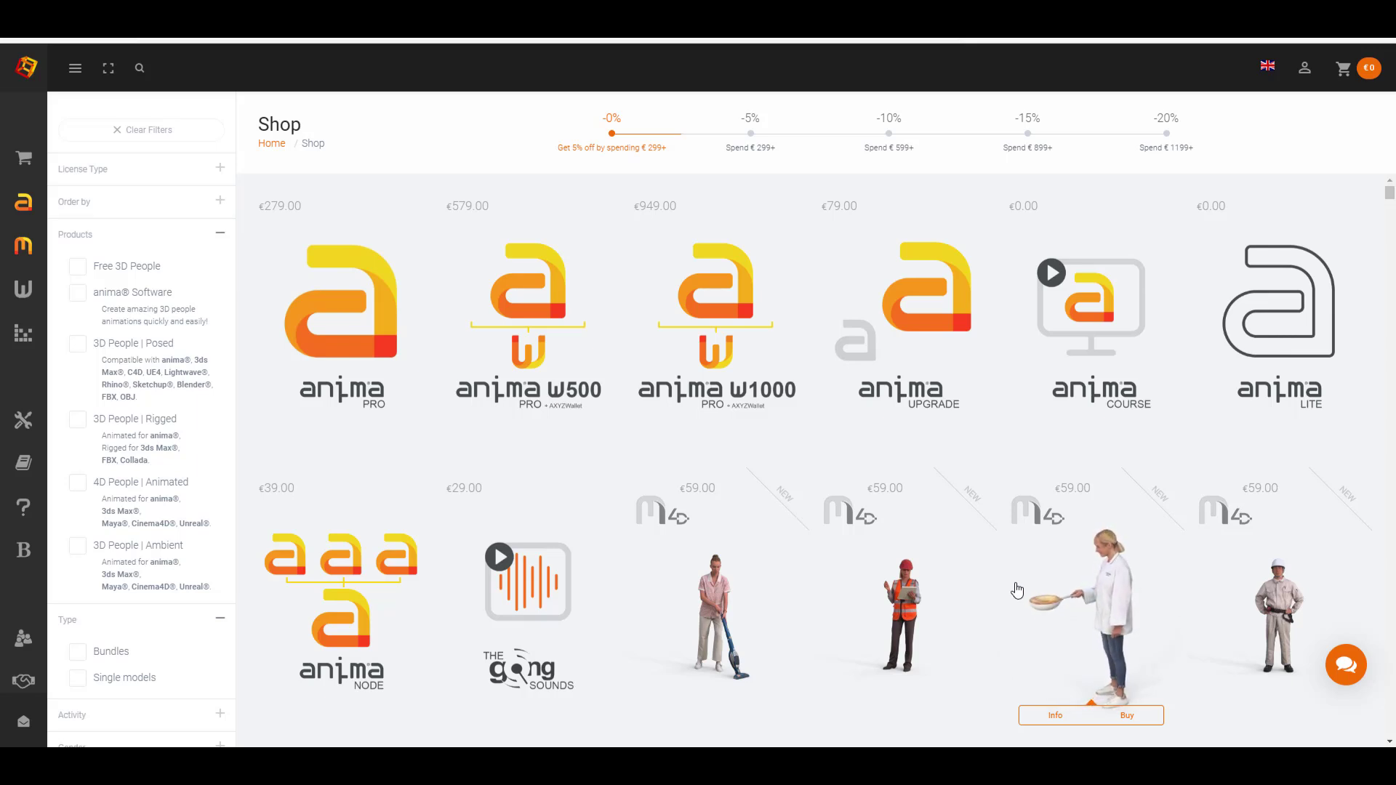
Step: Scroll the 4D people grid, view the blue-dress woman's details, then close them
scroll("down", 3)
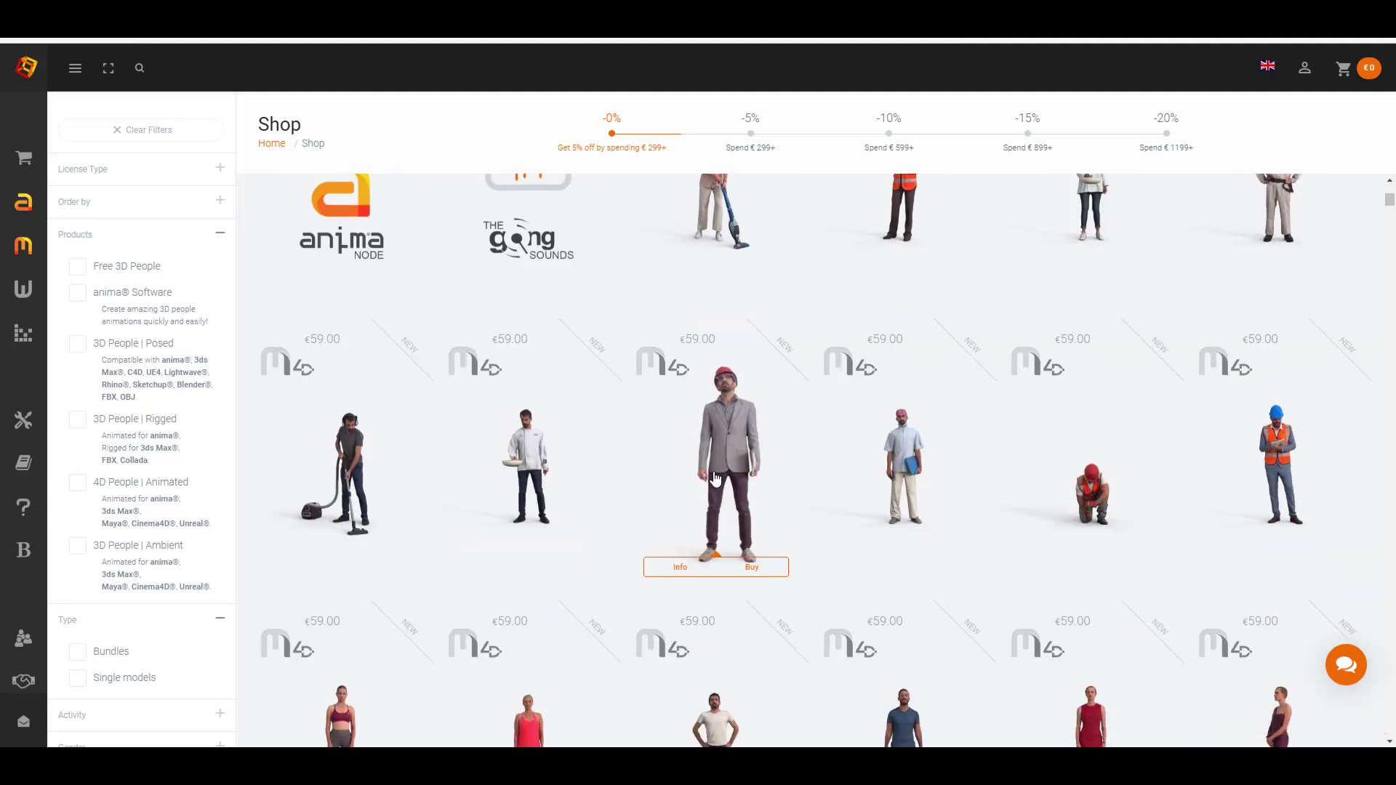
scroll("down", 3)
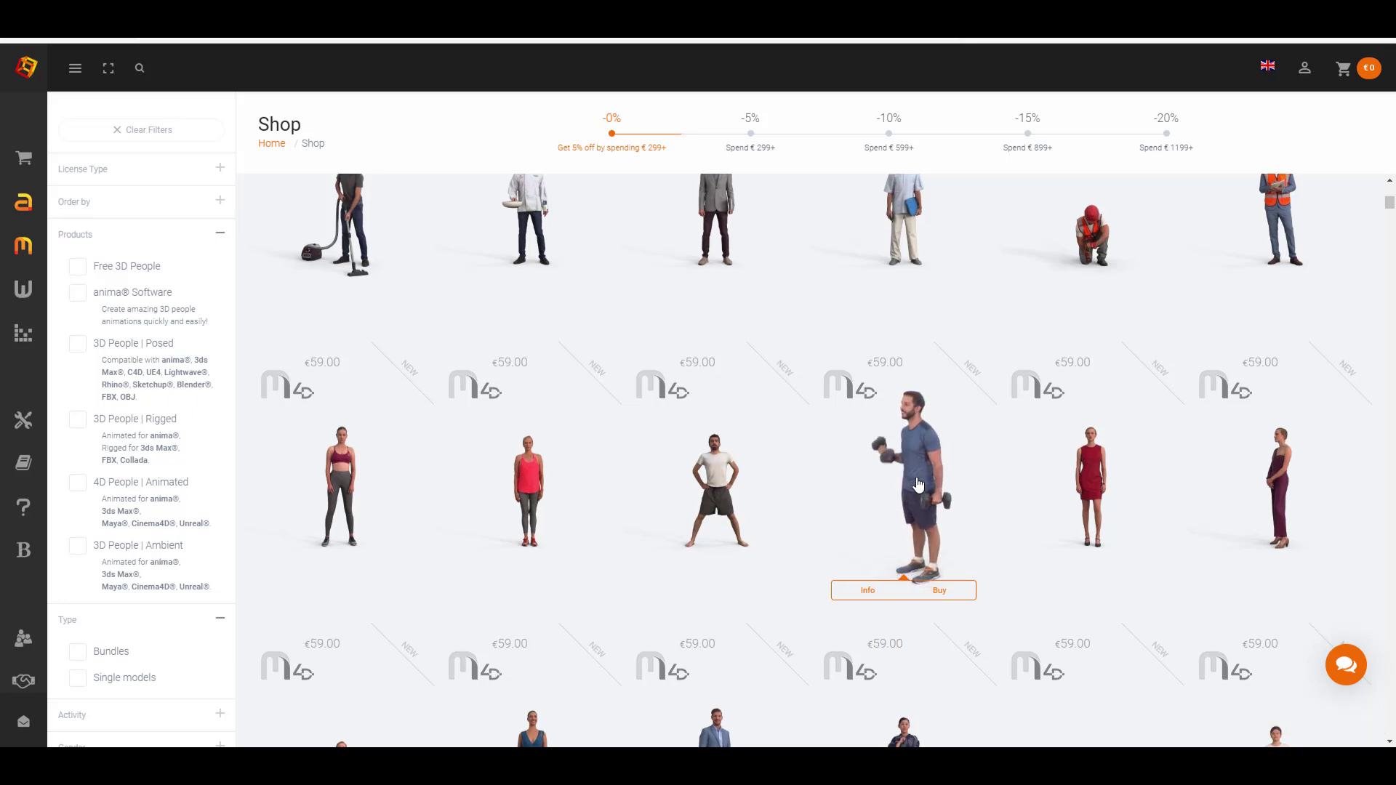
scroll("down", 3)
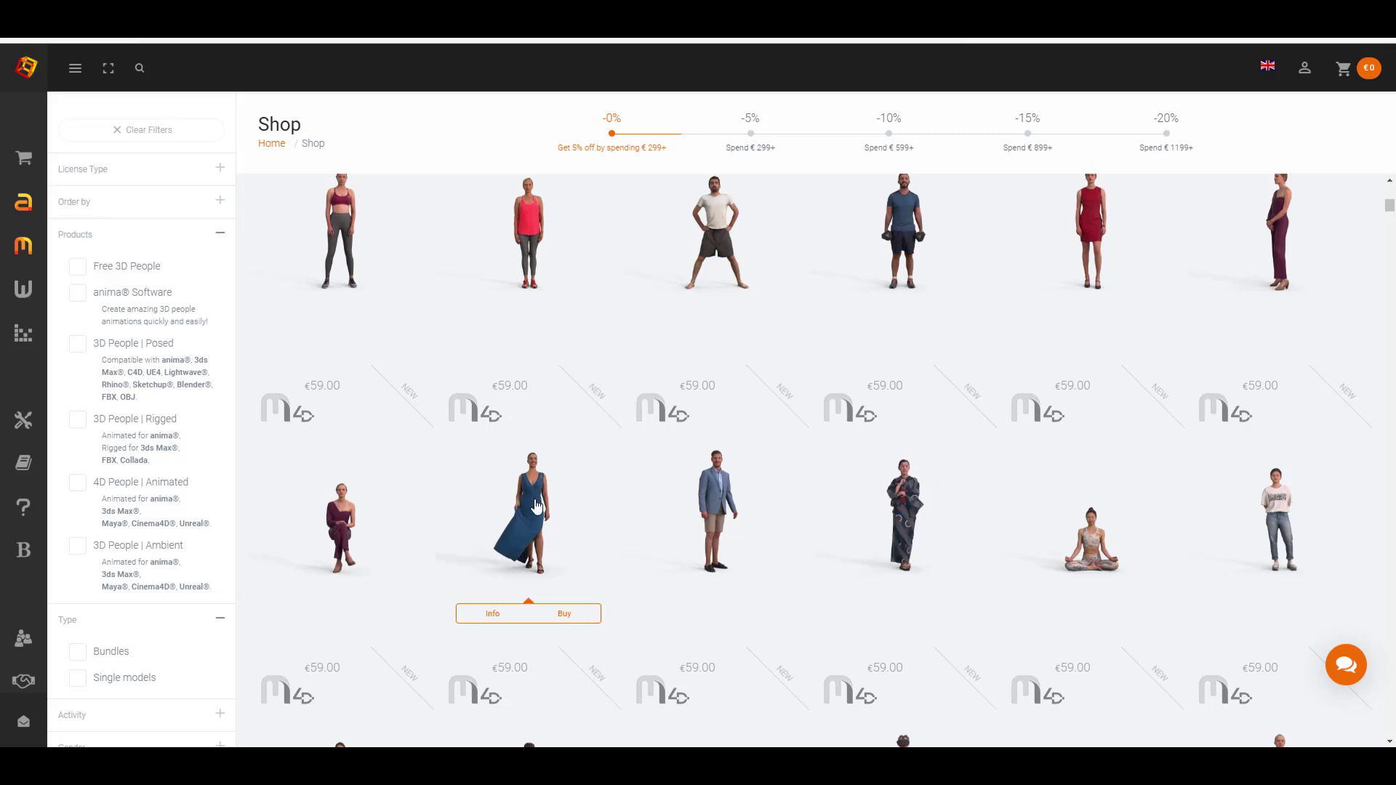
left_click(492, 612)
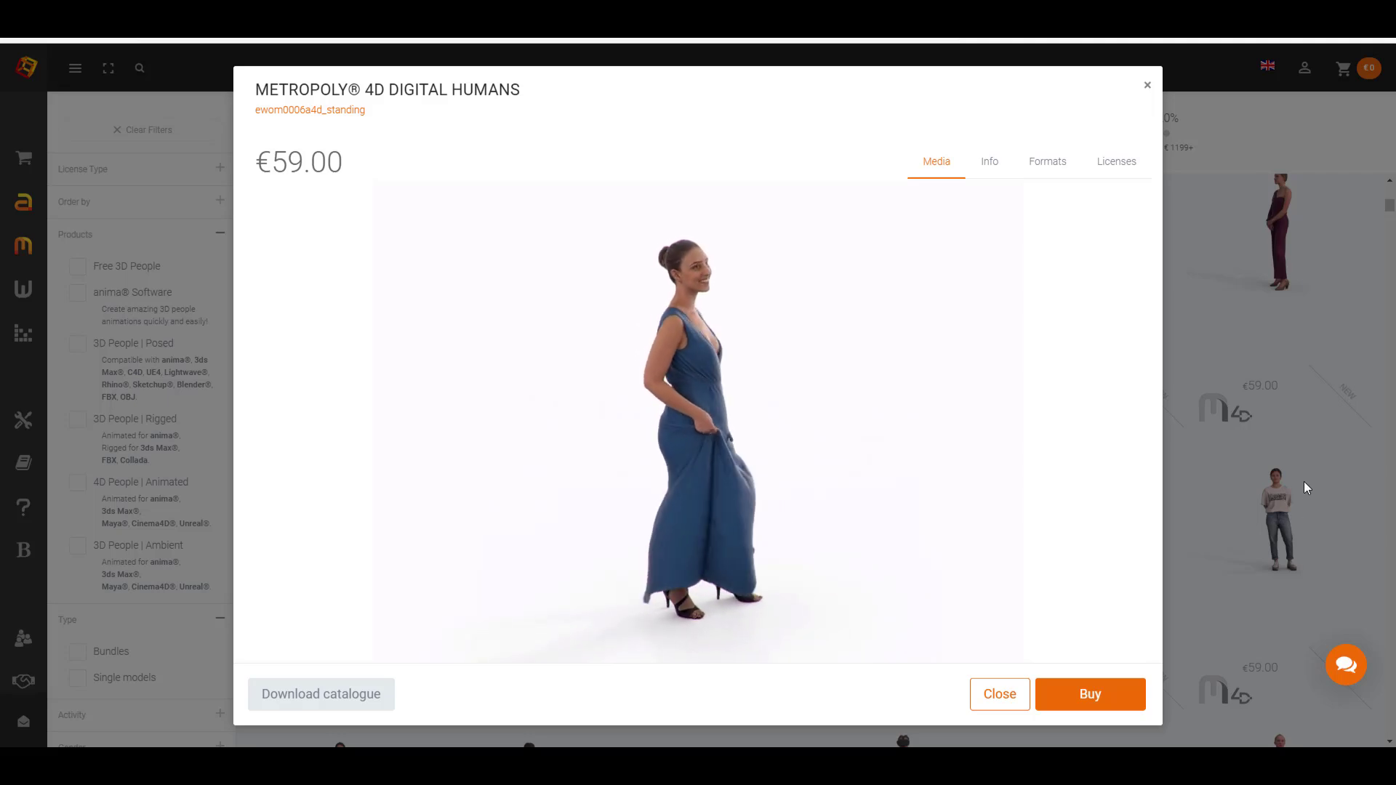
left_click(999, 694)
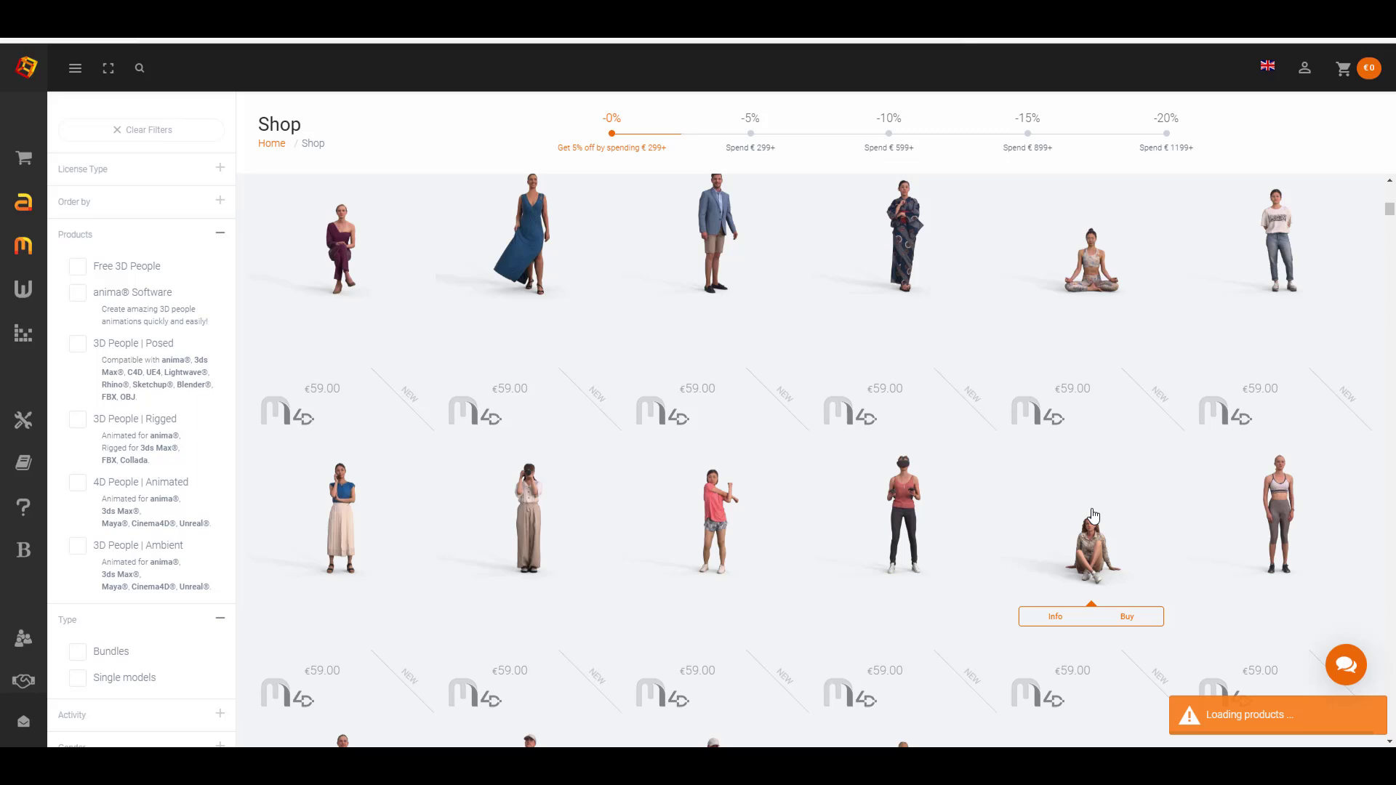
scroll("down", 3)
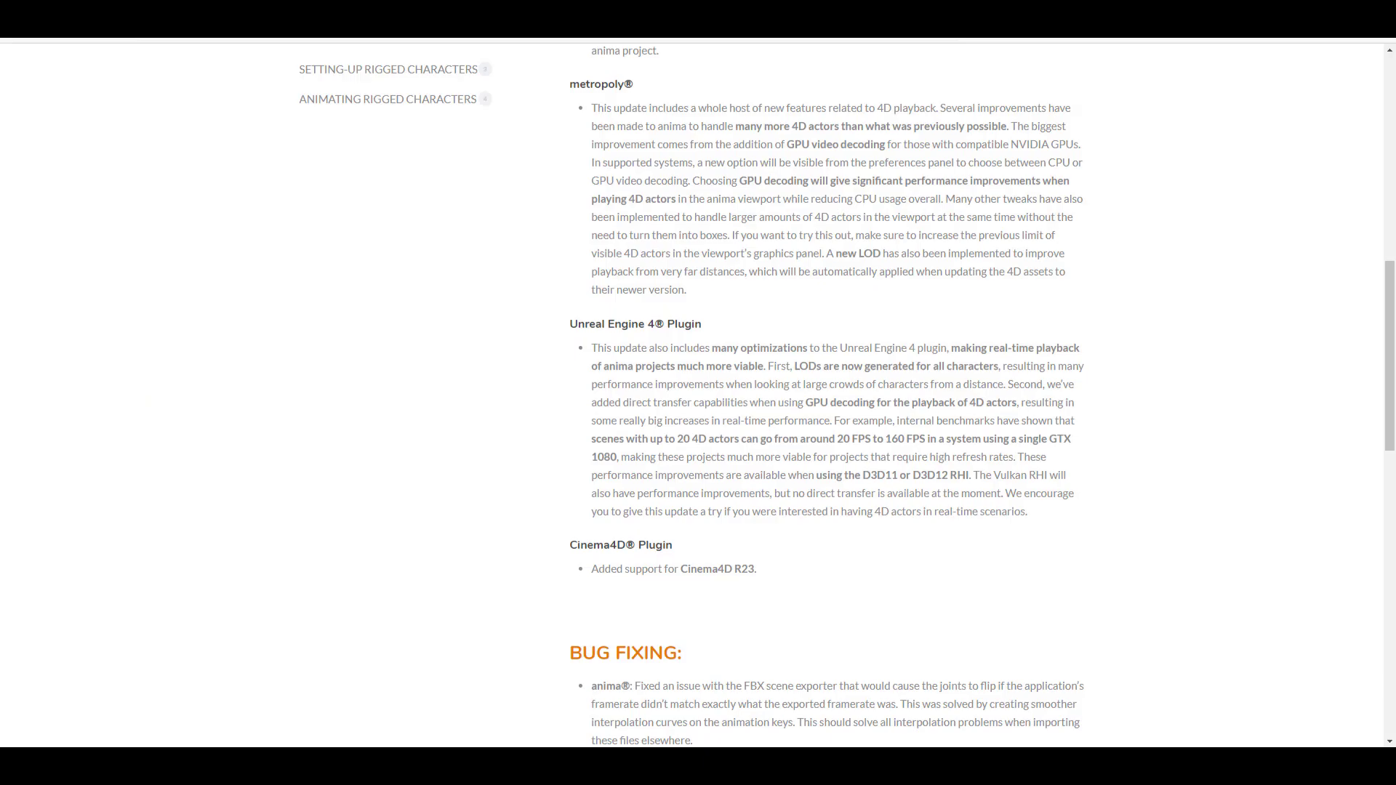
Step: Scroll the anima release notes down to the Unreal Engine 4 Plugin and Bug Fixing sections
scroll("up", 3)
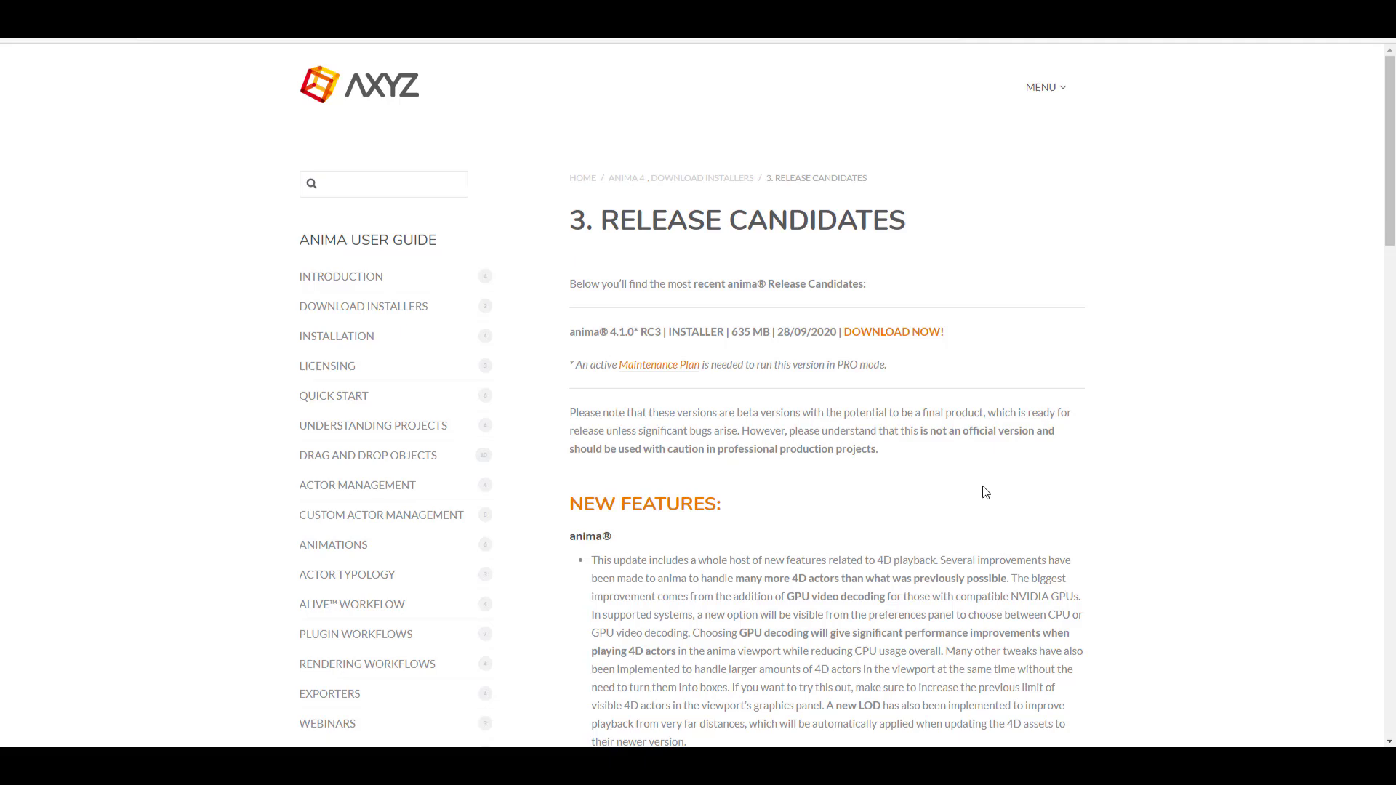
mouse_move(853, 384)
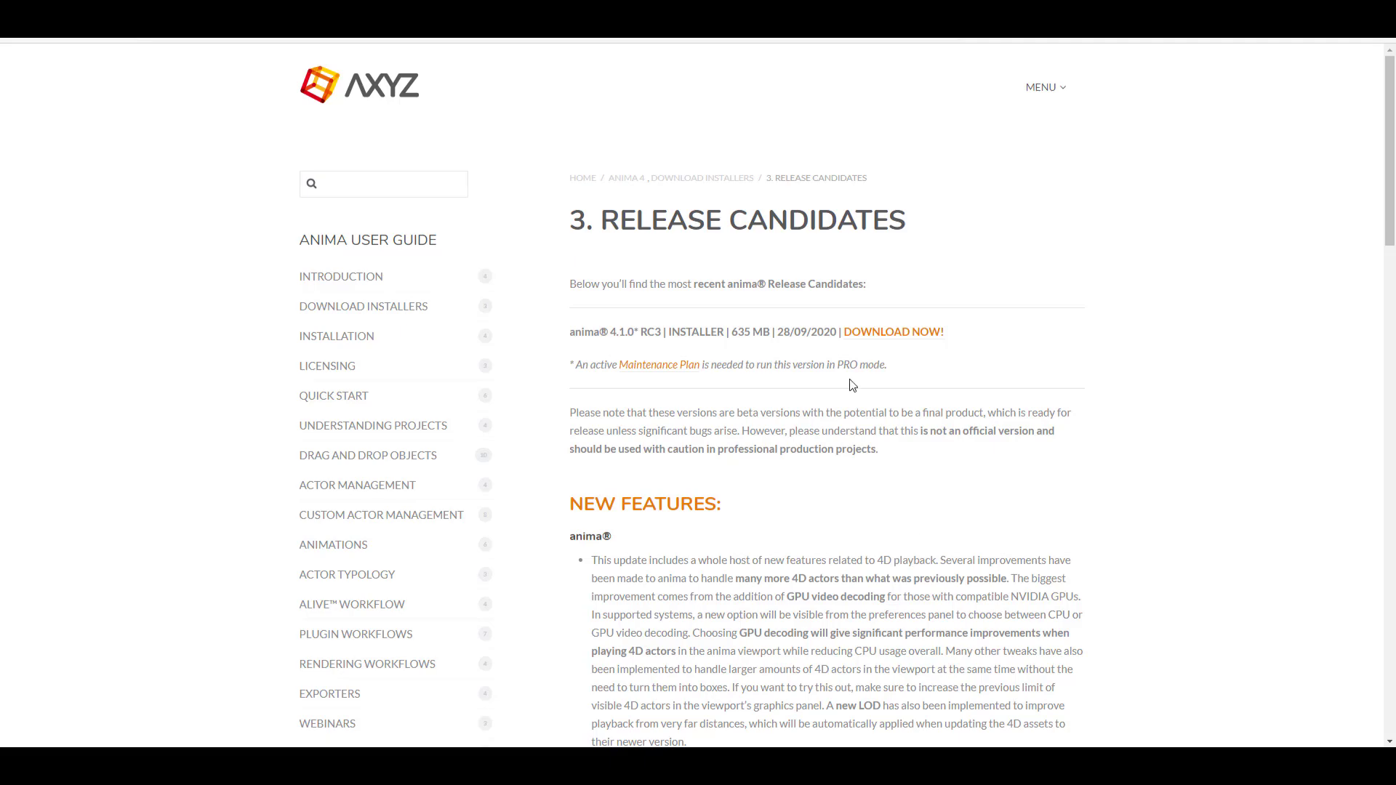
scroll("down", 3)
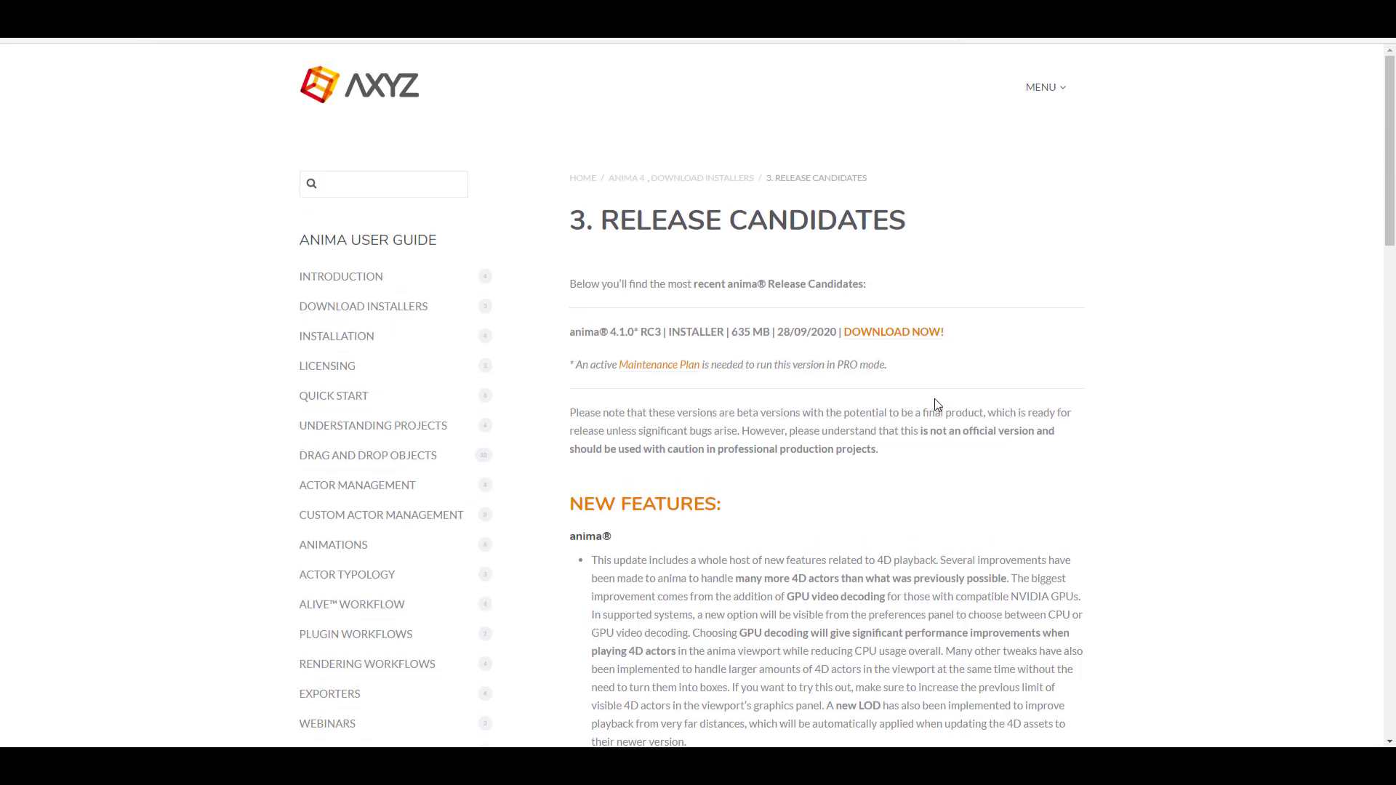
scroll("down", 3)
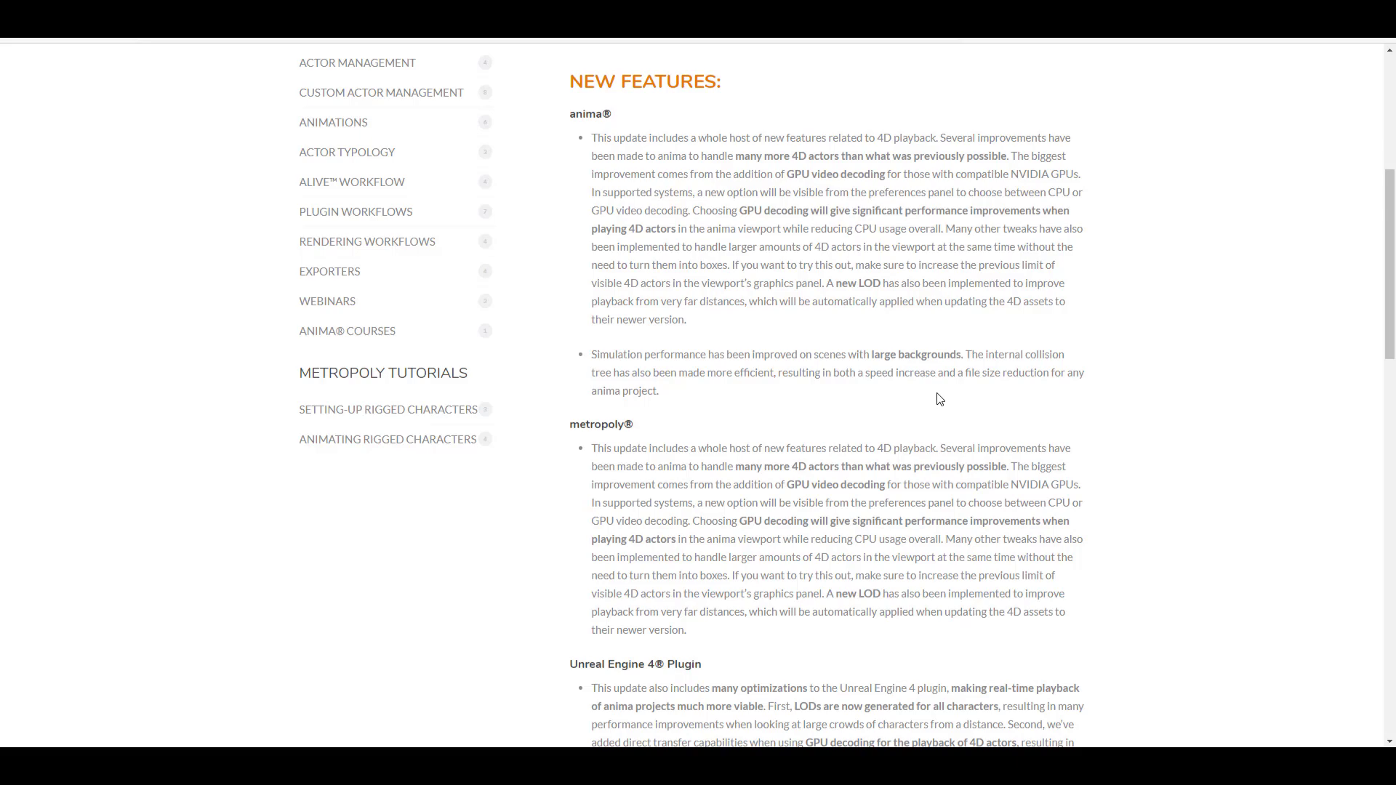
scroll("down", 3)
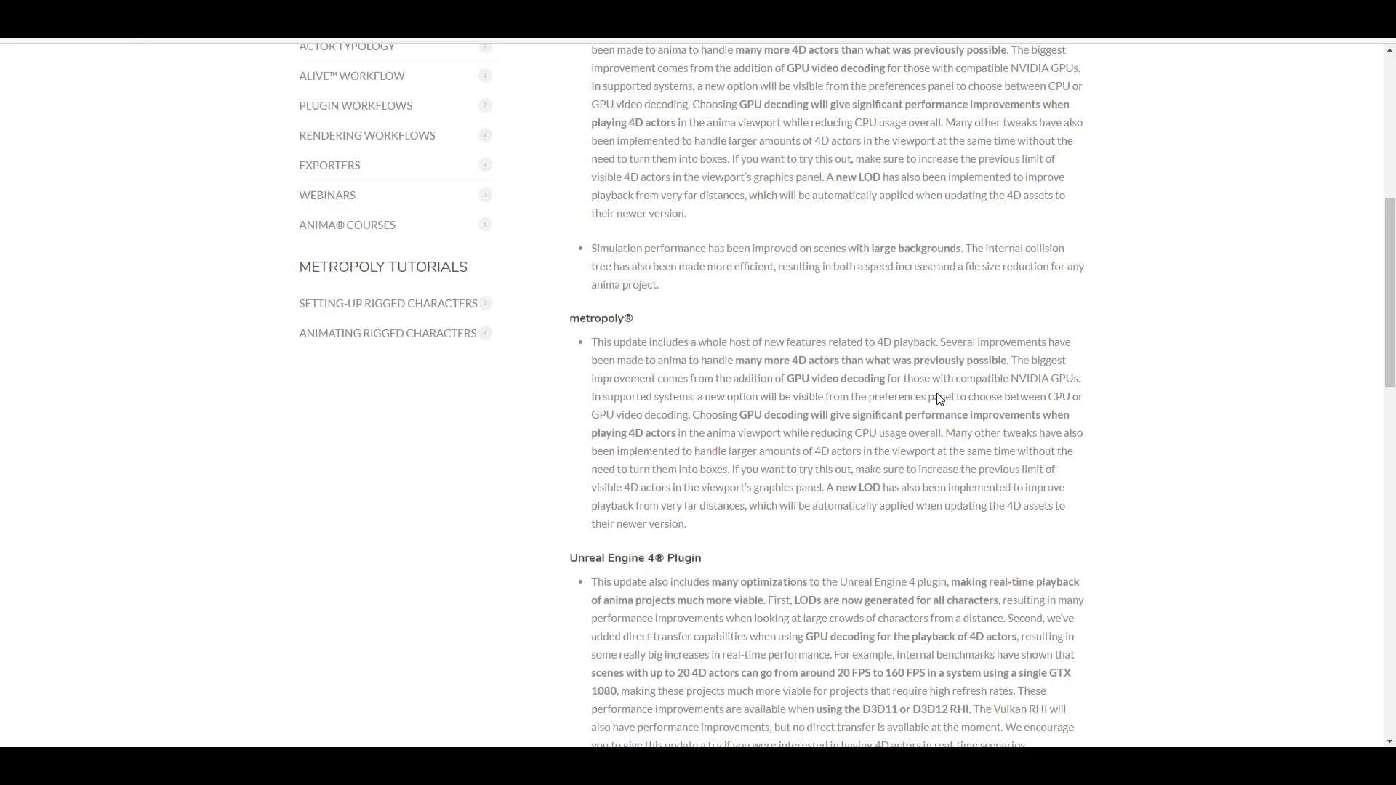
scroll("down", 3)
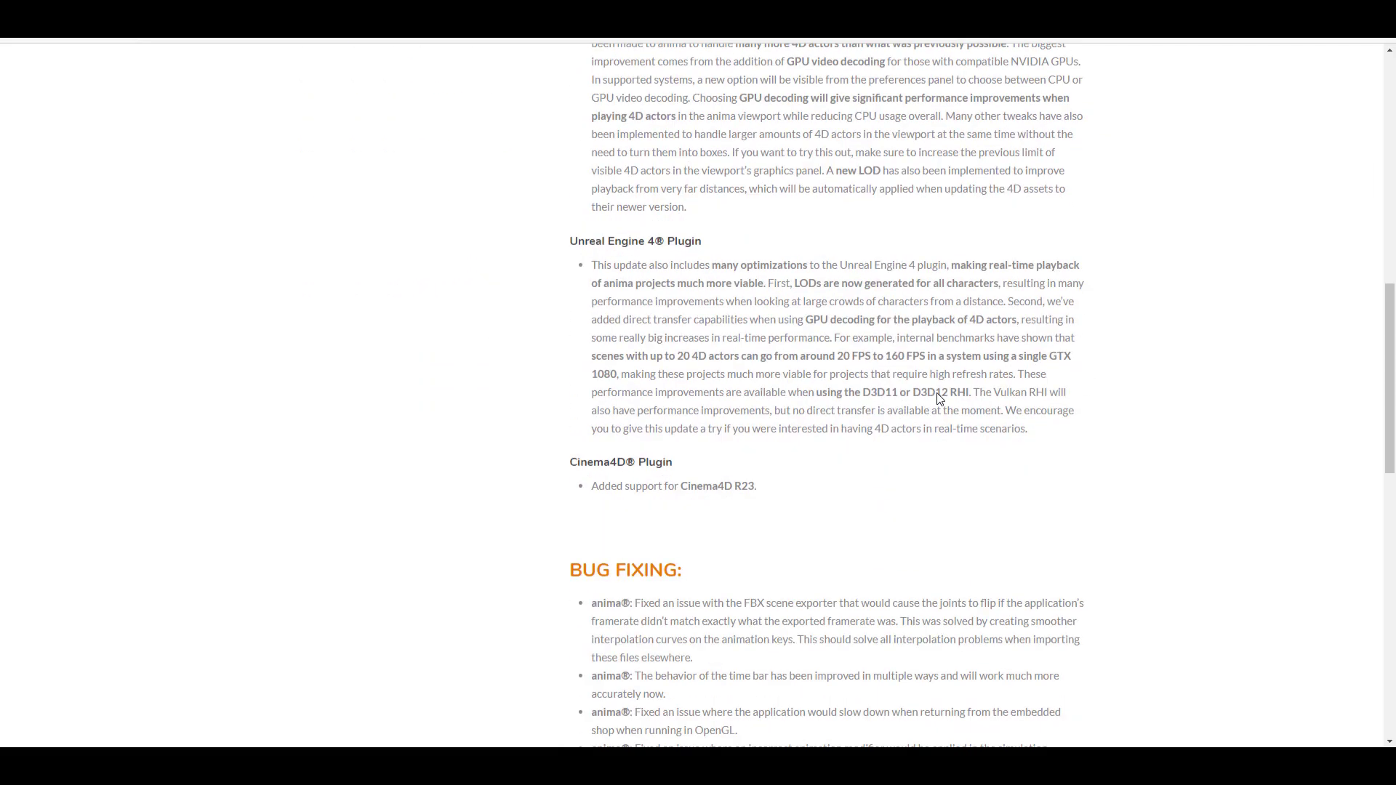
scroll("down", 3)
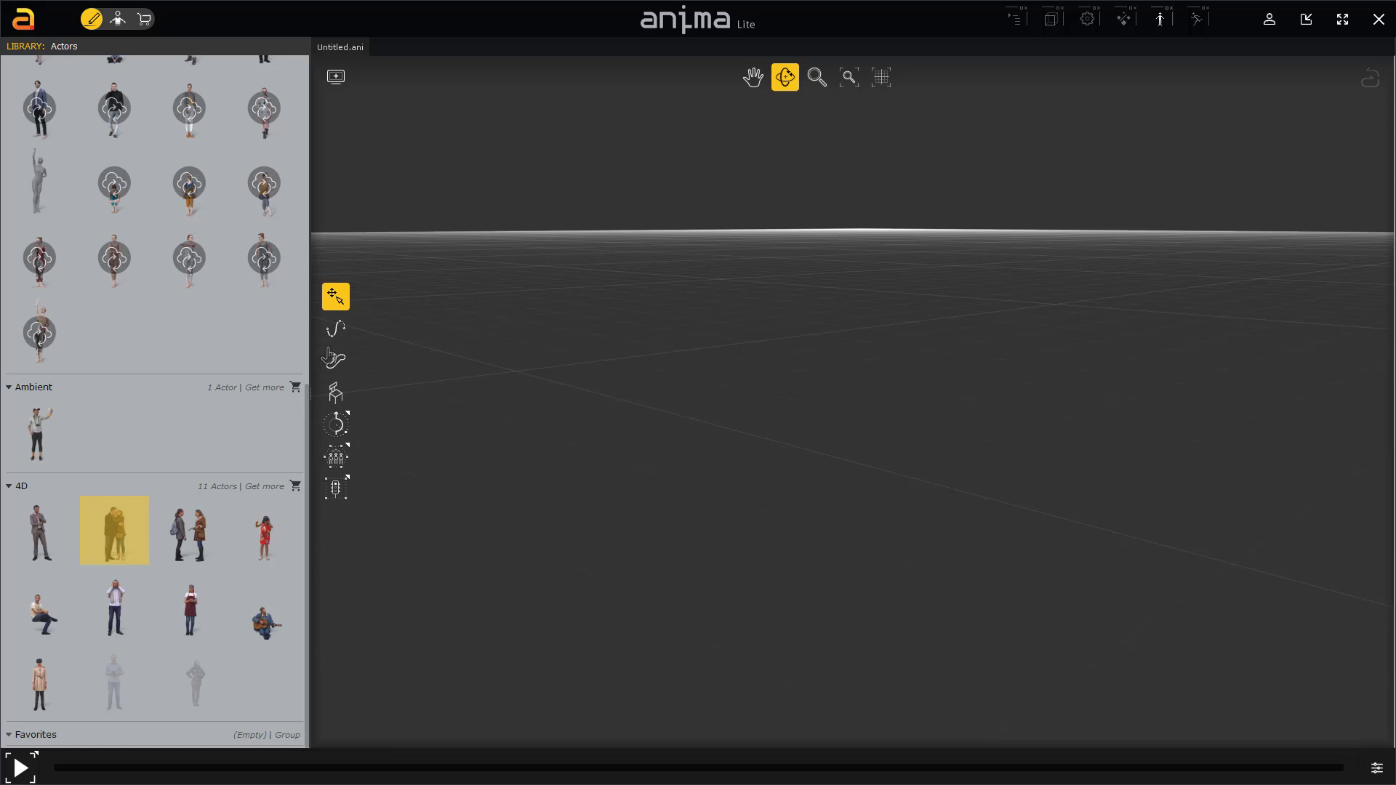
left_click(334, 360)
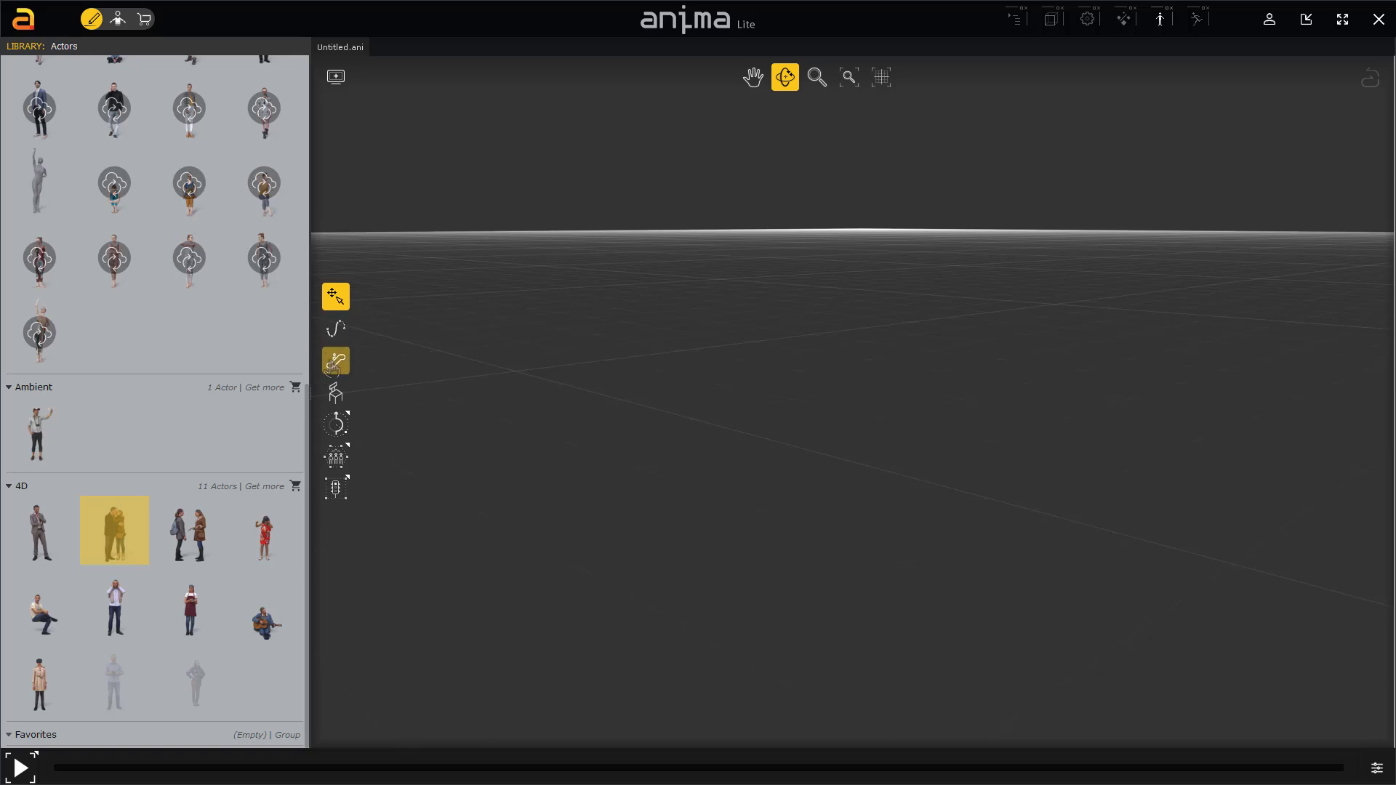
mouse_move(336, 392)
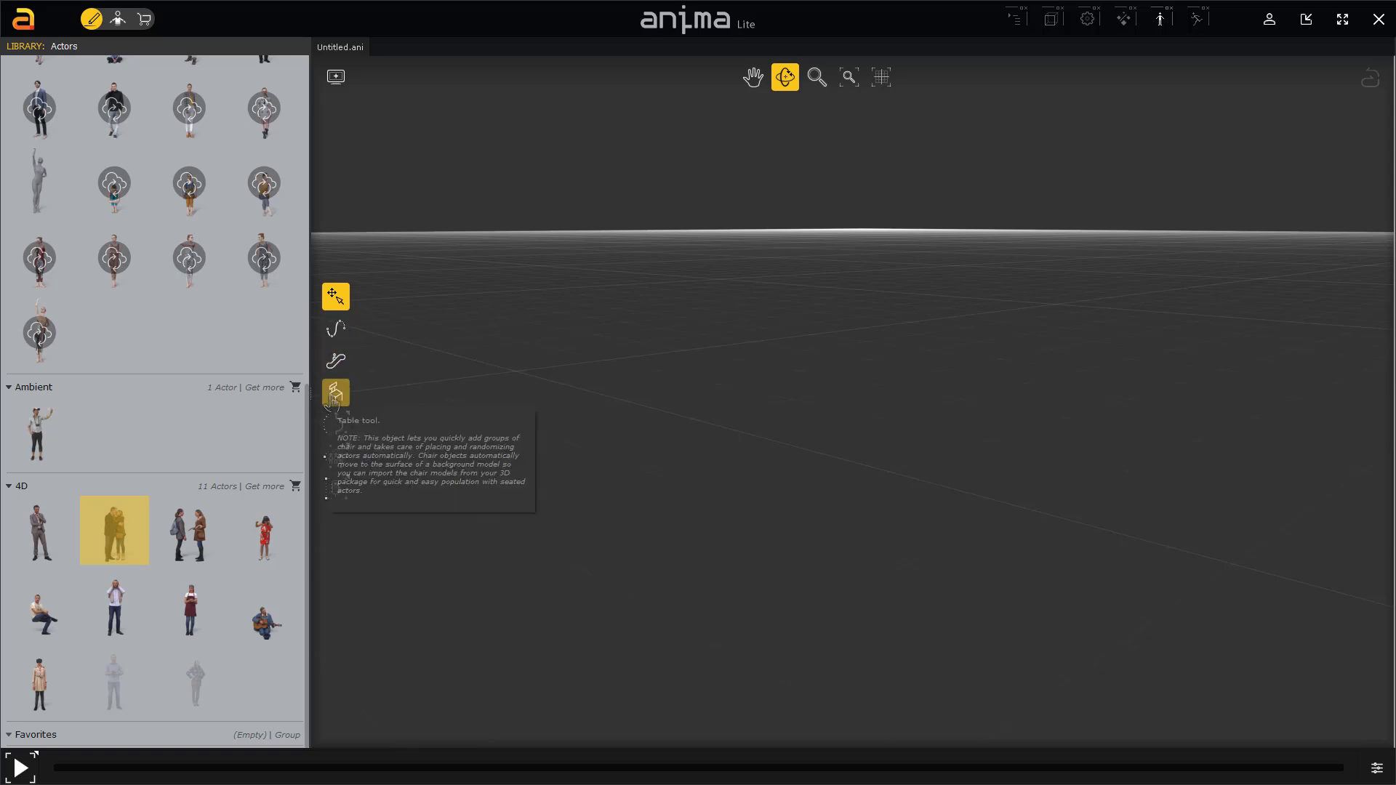
mouse_move(336, 424)
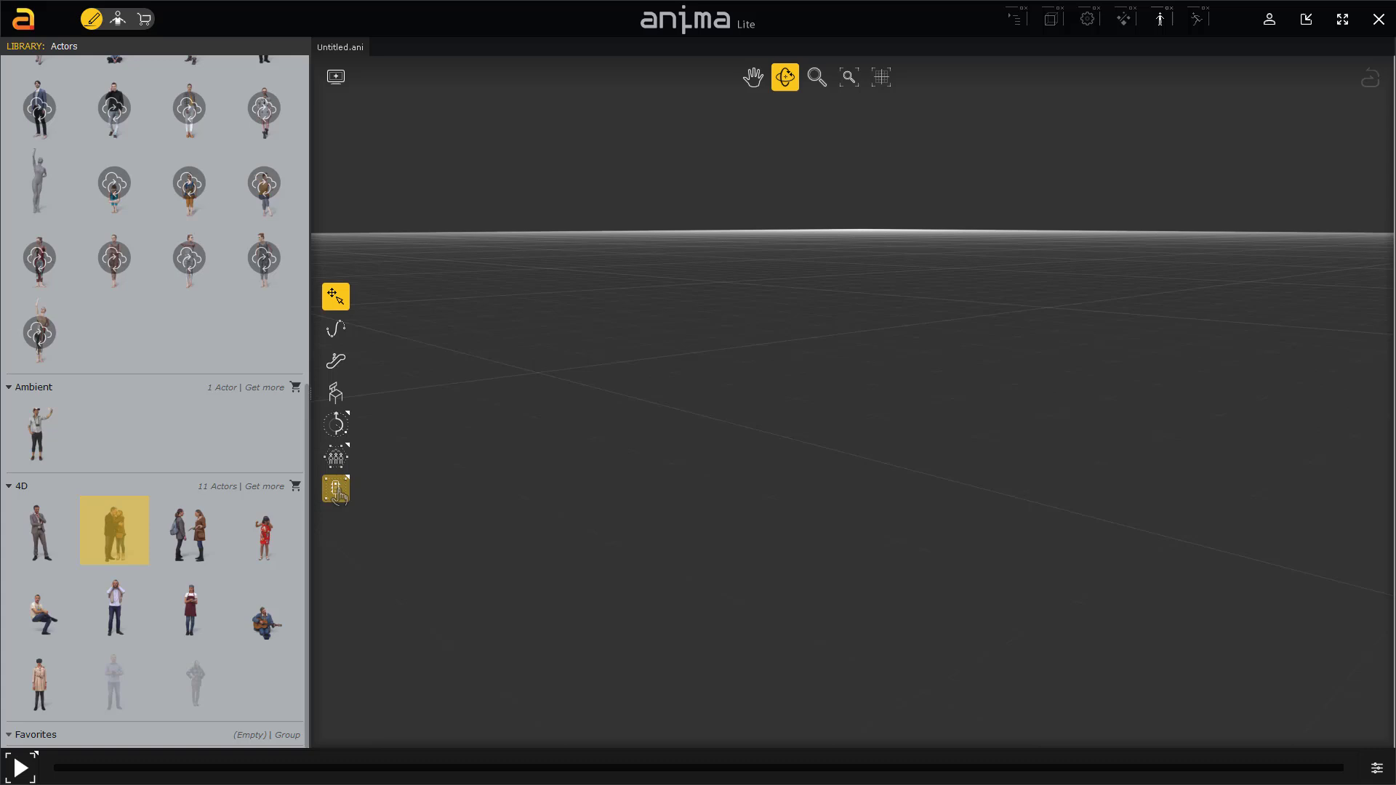
mouse_move(336, 489)
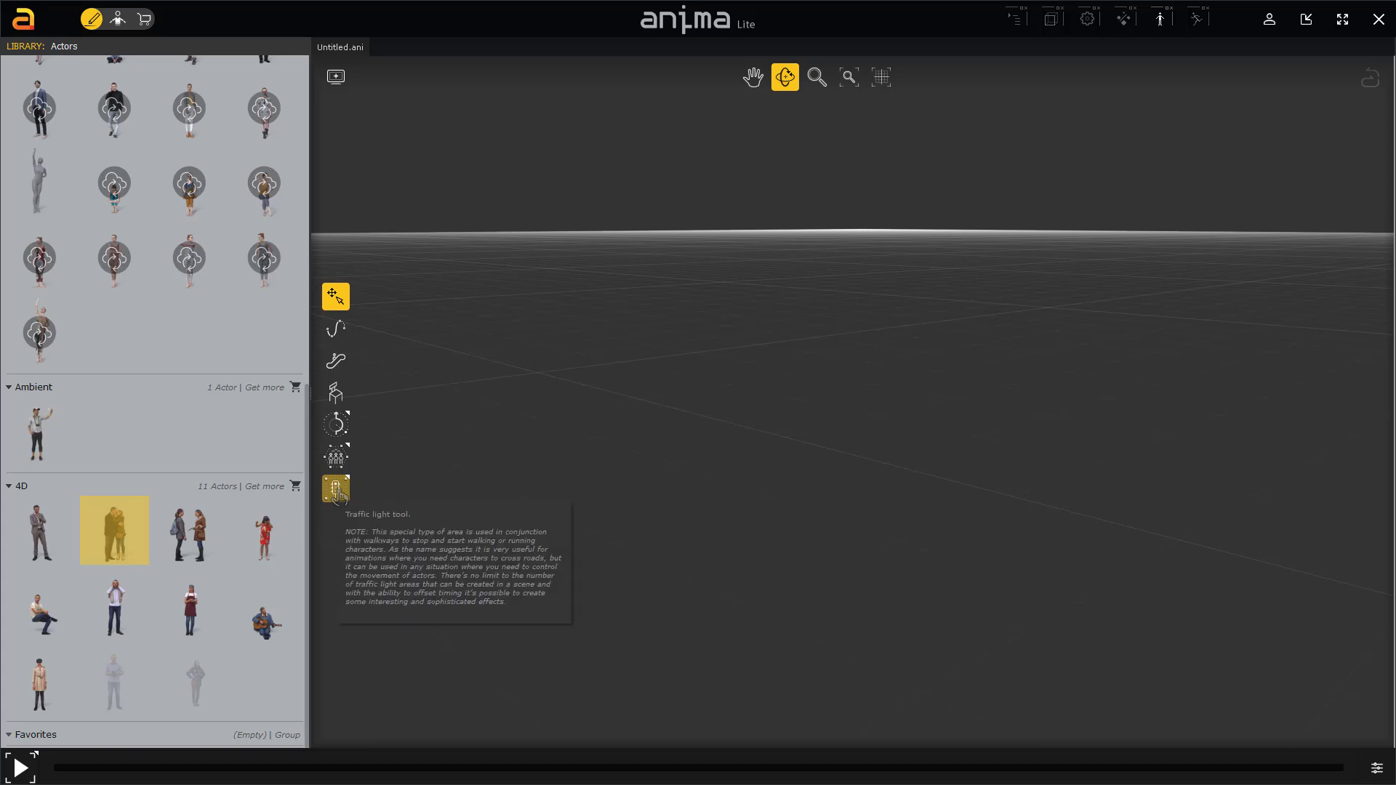
left_click(336, 329)
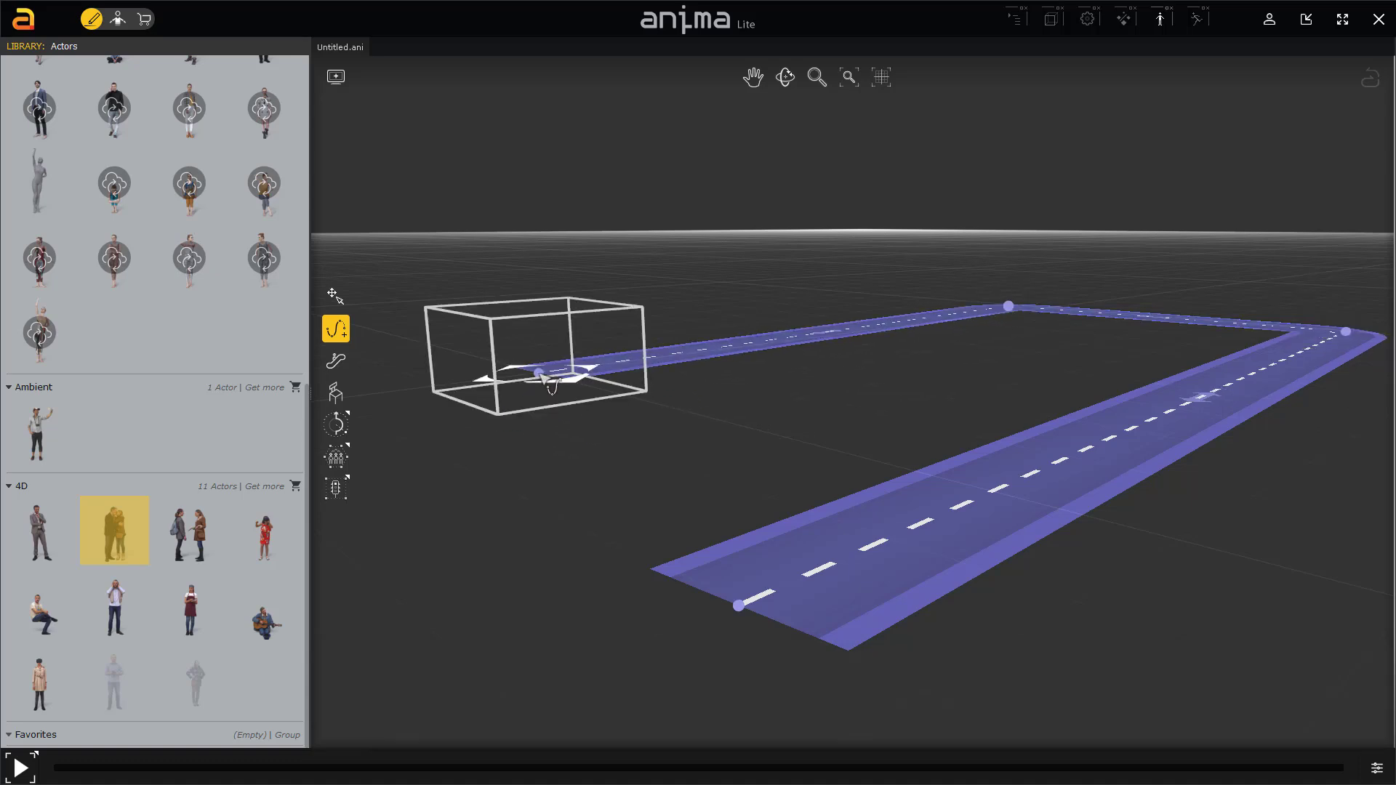
Step: Finish the U-shaped walkway, add a second rigged woman, and play the animation
left_click(336, 296)
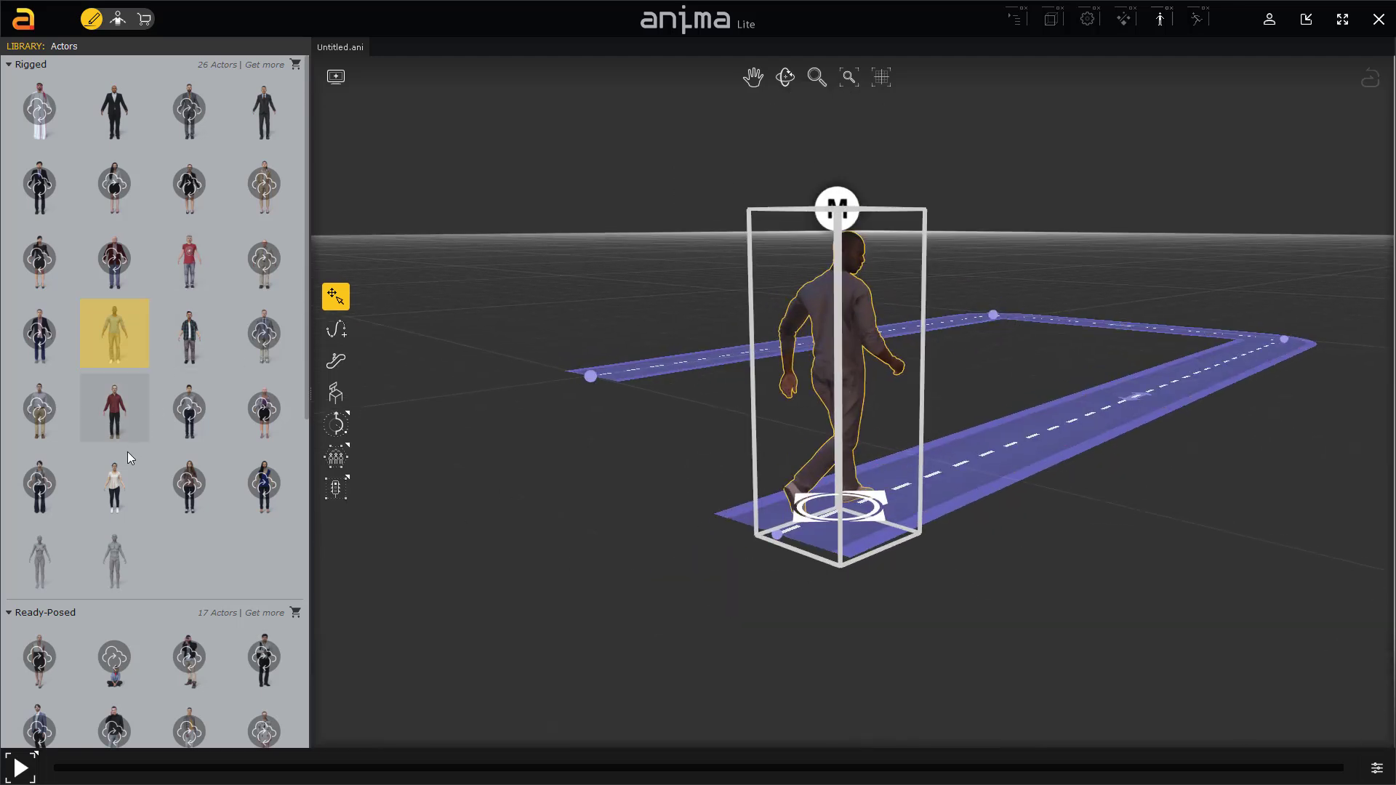
left_click(114, 484)
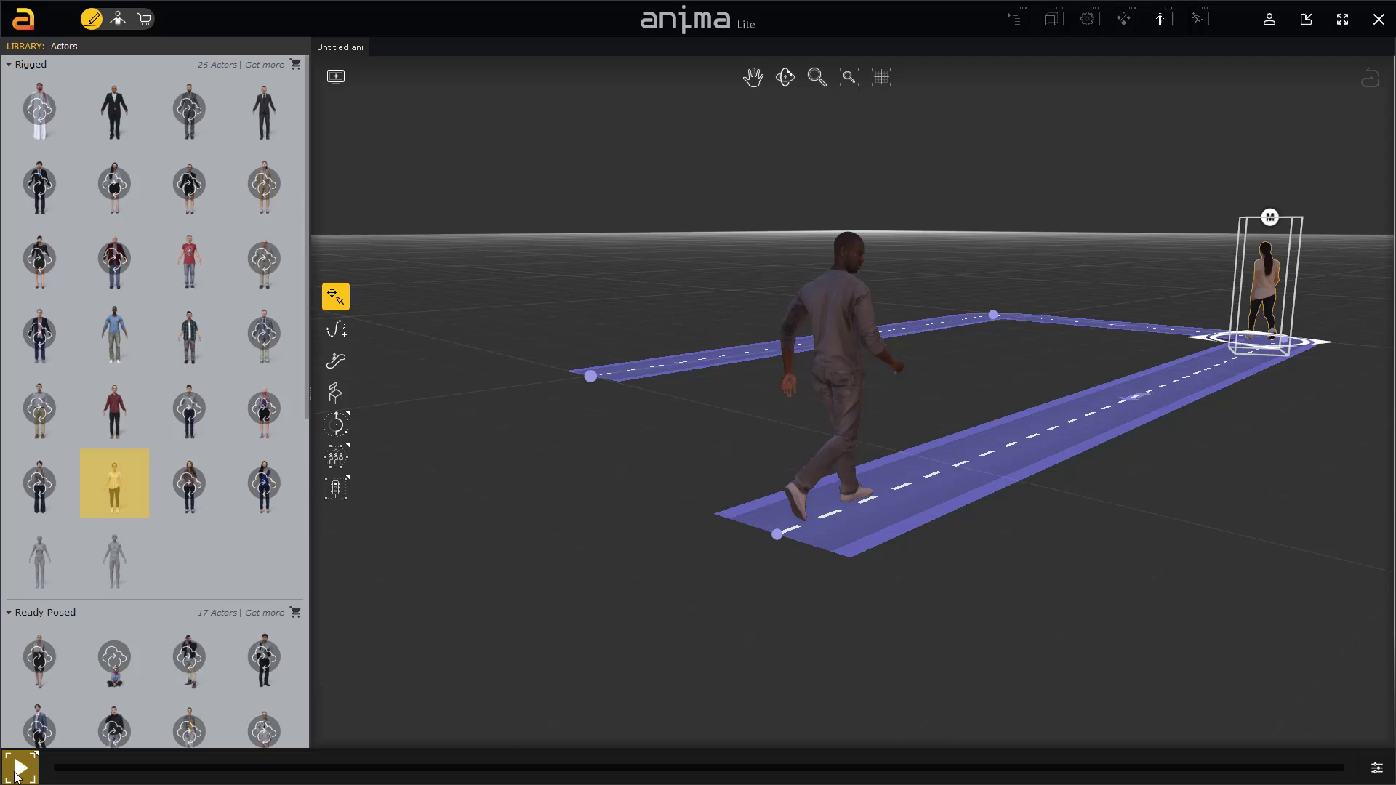
left_click(16, 767)
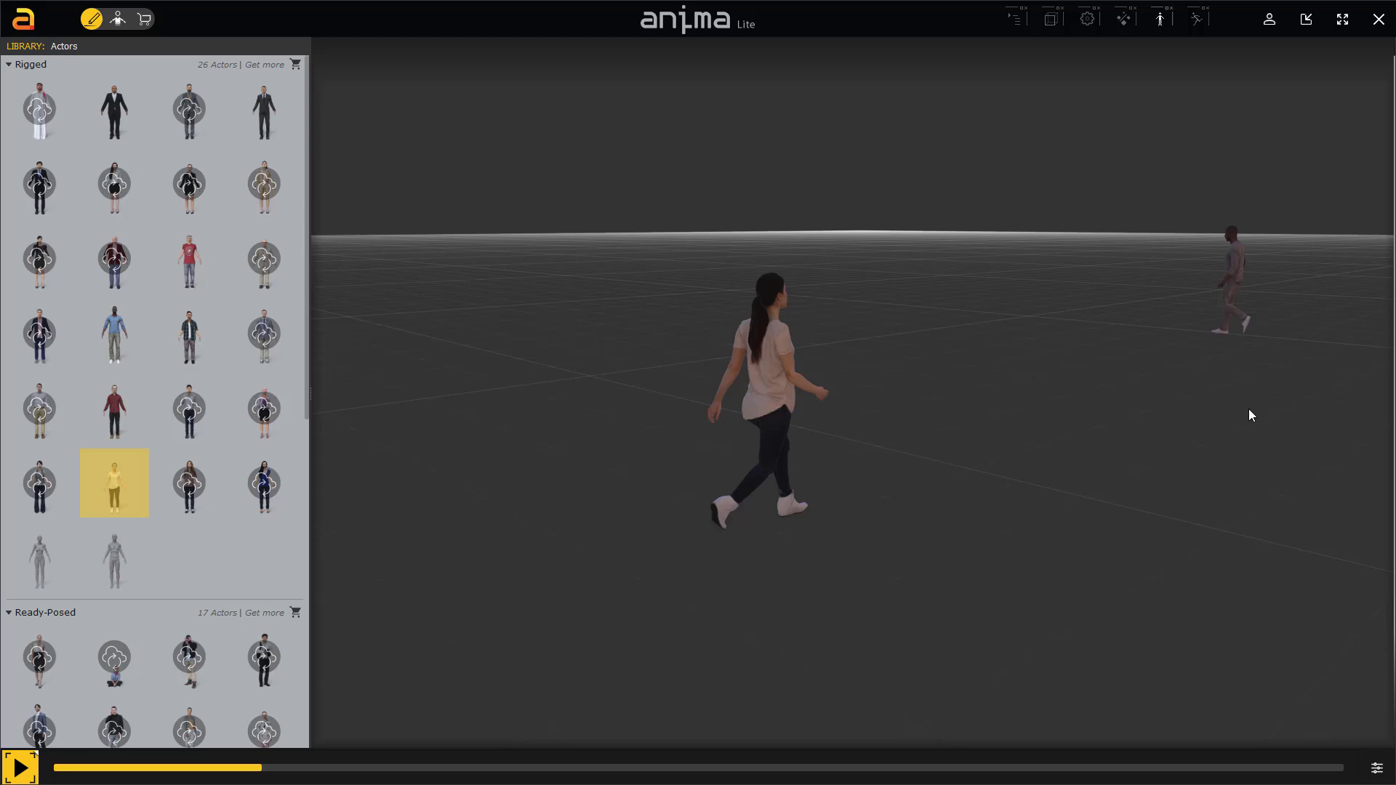
Step: Stop playback, place the 4D chatting-women pair in the viewport, and play again
left_click(18, 766)
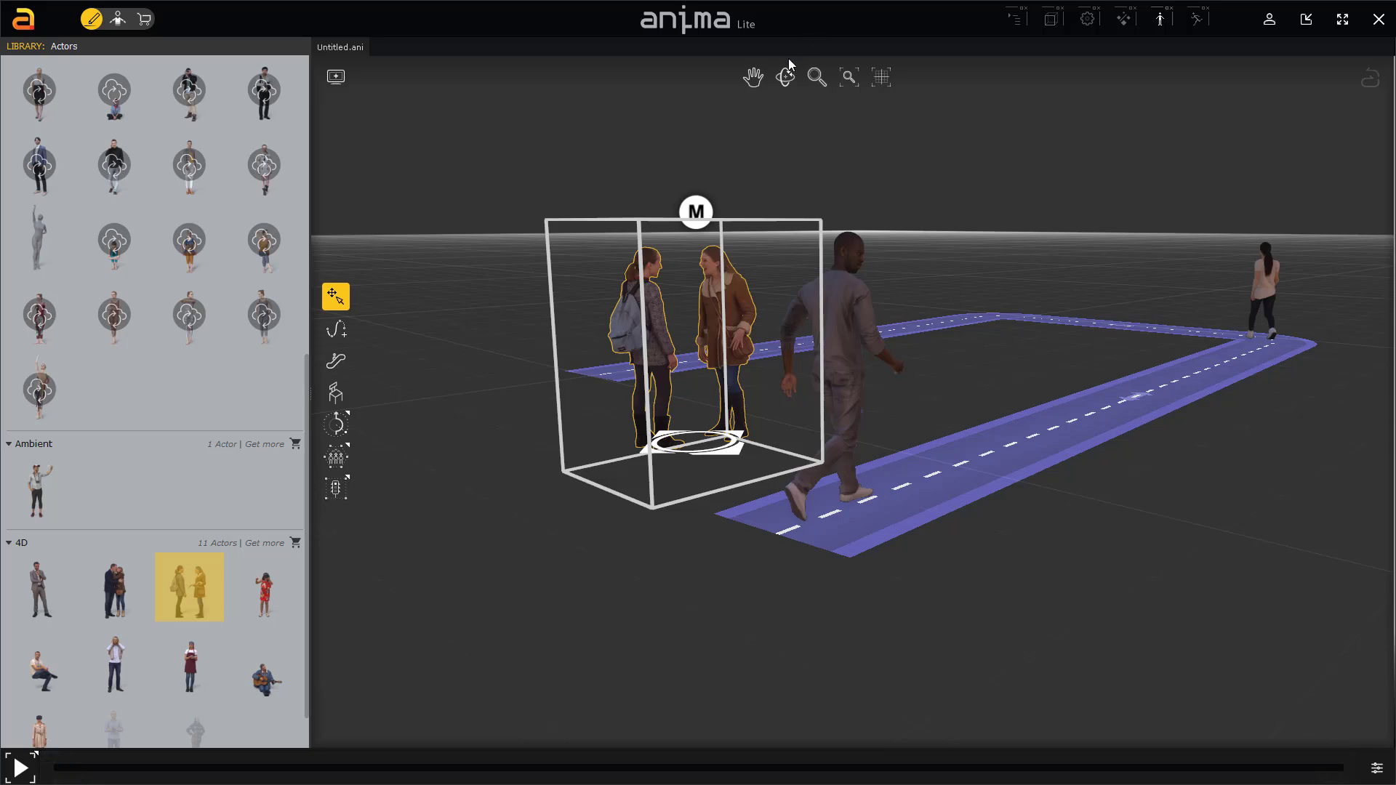
left_click(785, 76)
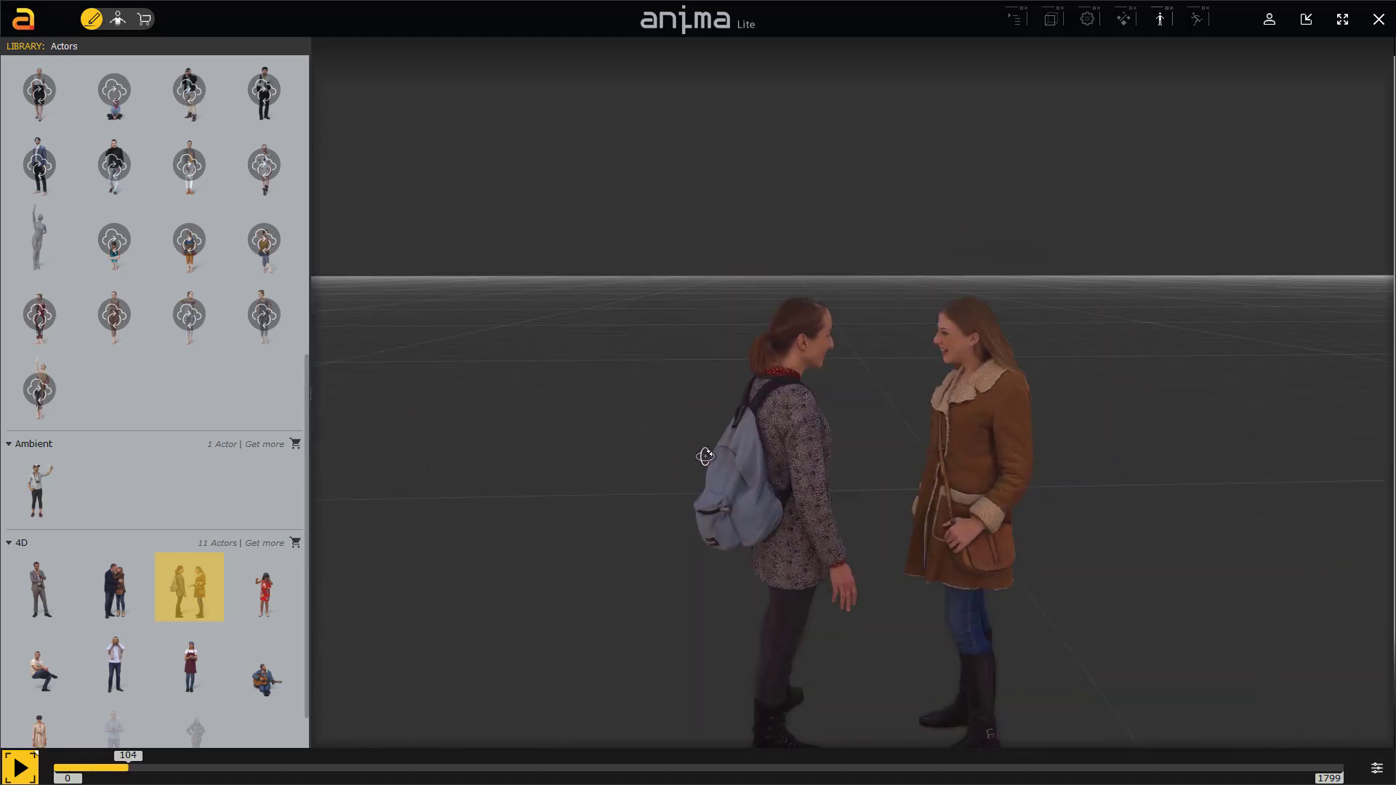
left_click(20, 768)
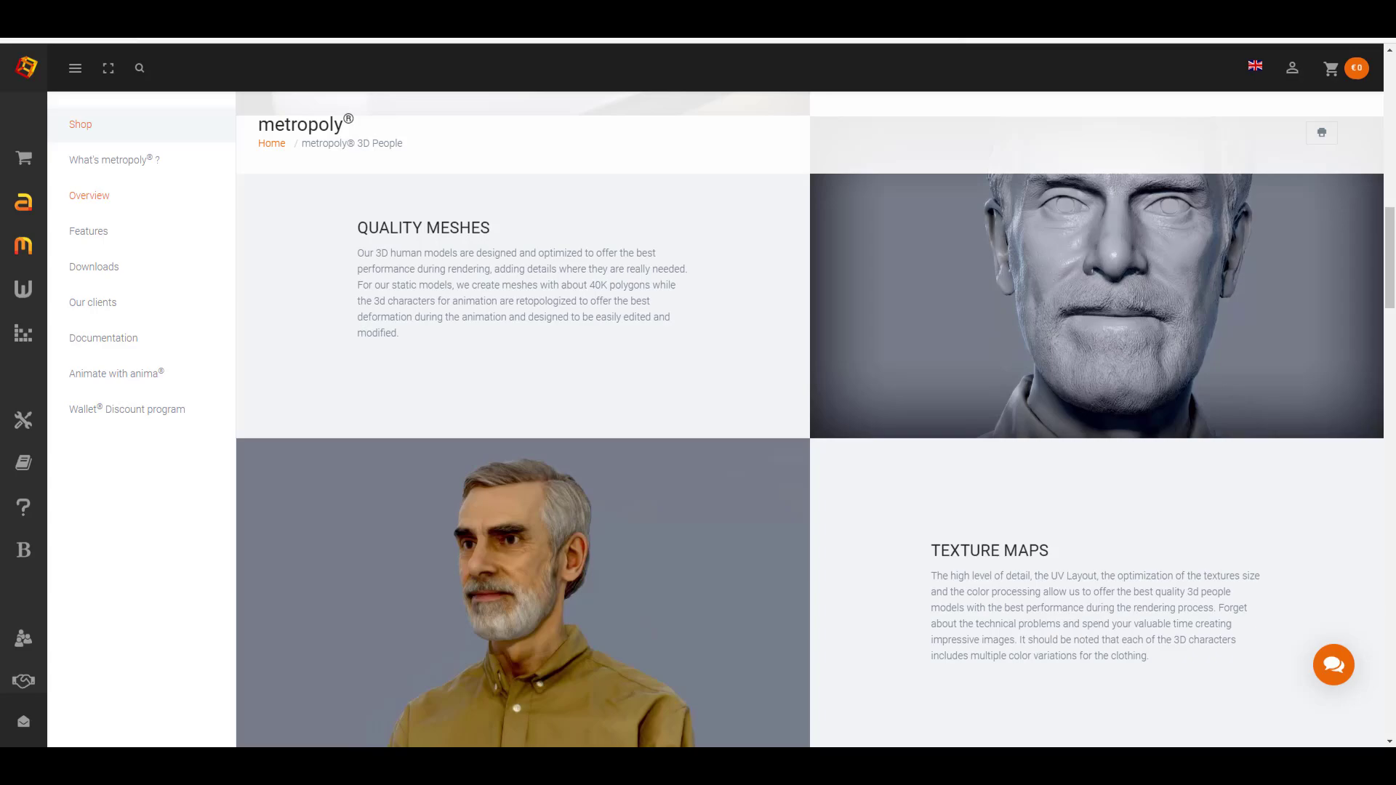
Step: Scroll past the meshes, textures, materials and craftsmanship sections of the Overview
scroll("down", 3)
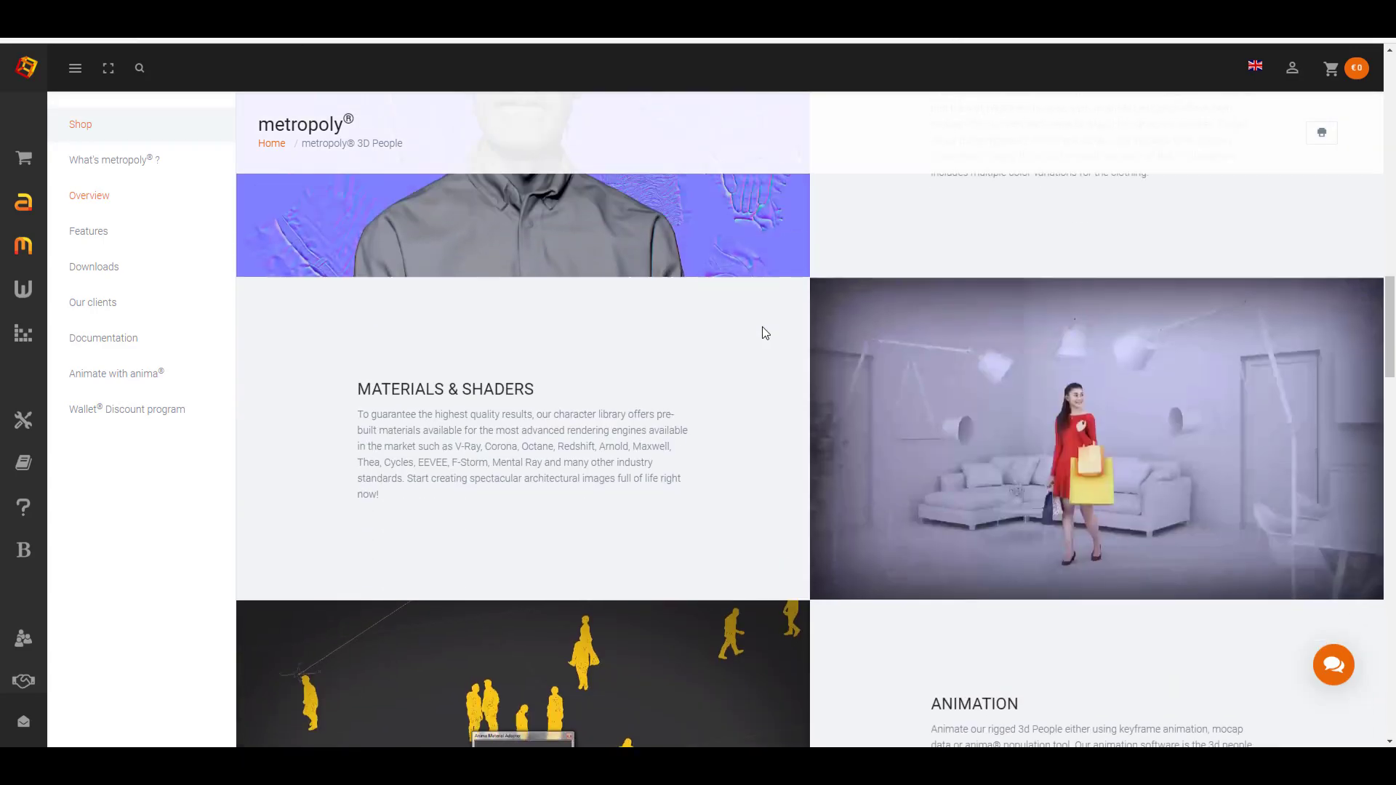
scroll("down", 3)
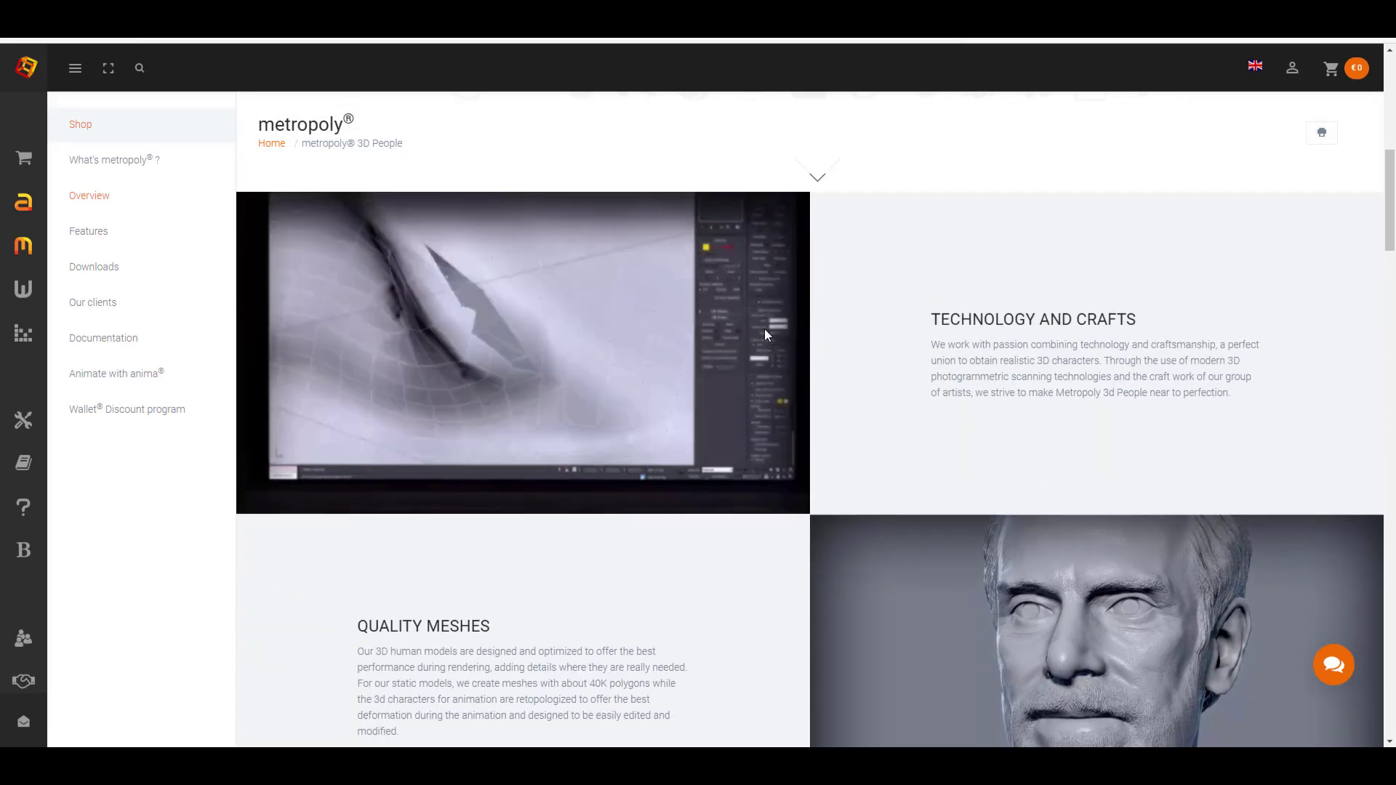
scroll("down", 3)
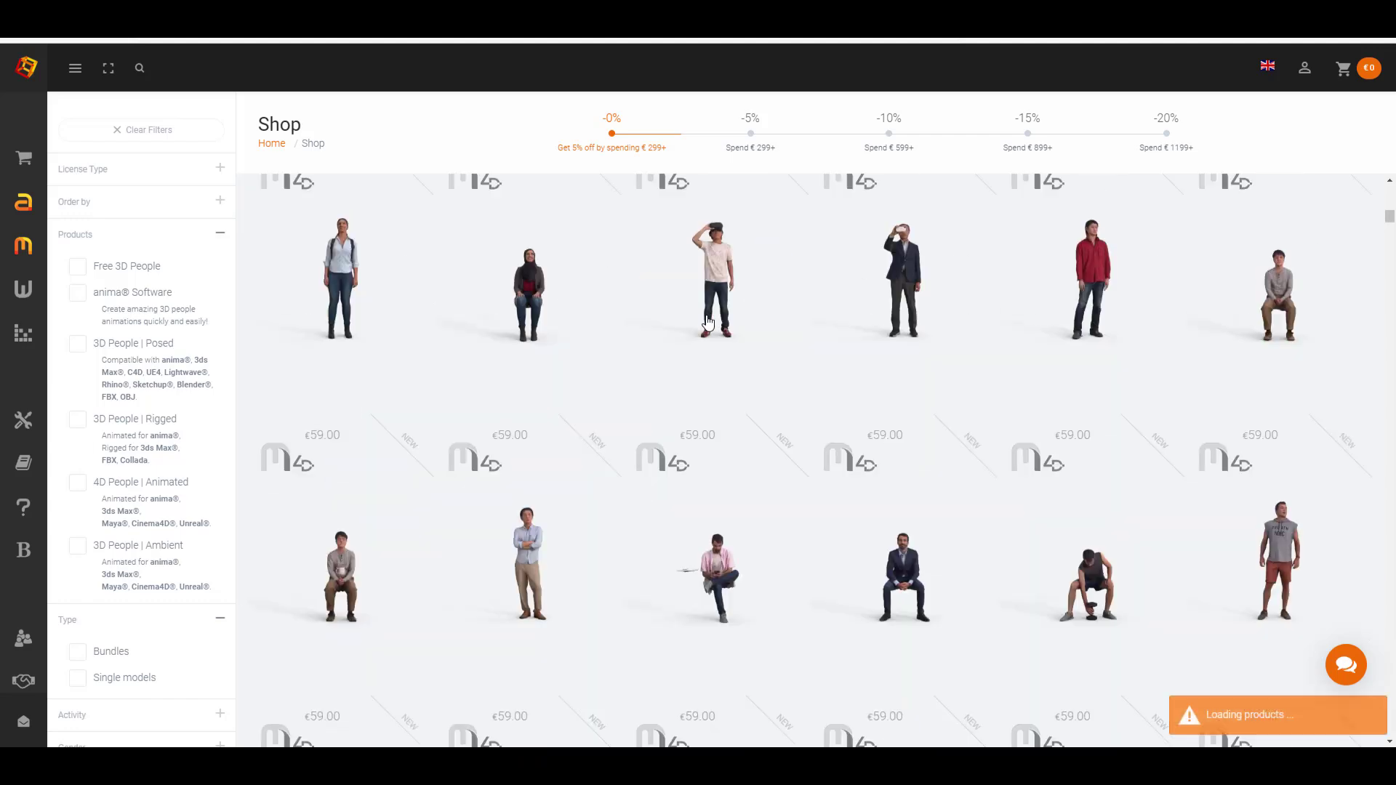
Step: Close the guitar-playing pair and standing couple popups, then open the VR-headset man's details
scroll("down", 3)
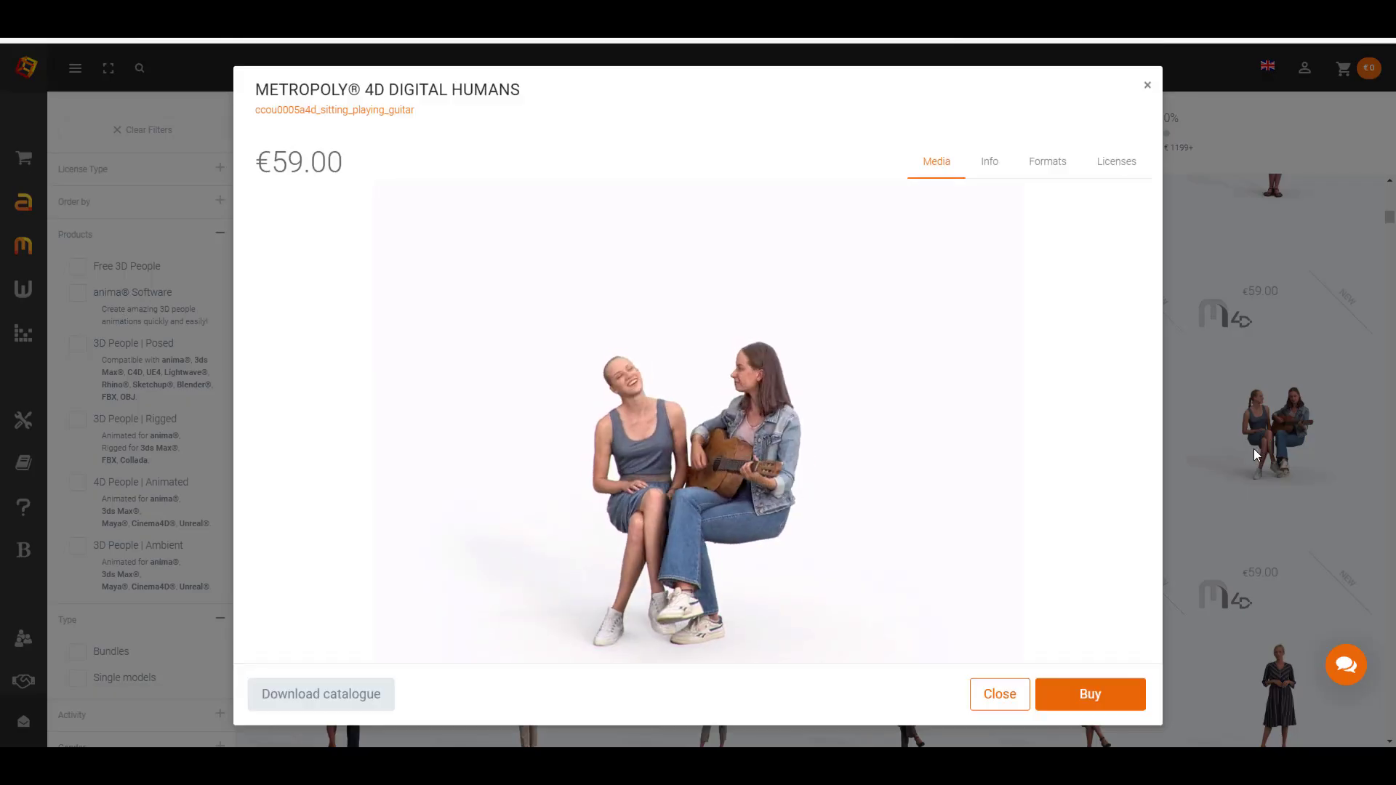
left_click(1047, 162)
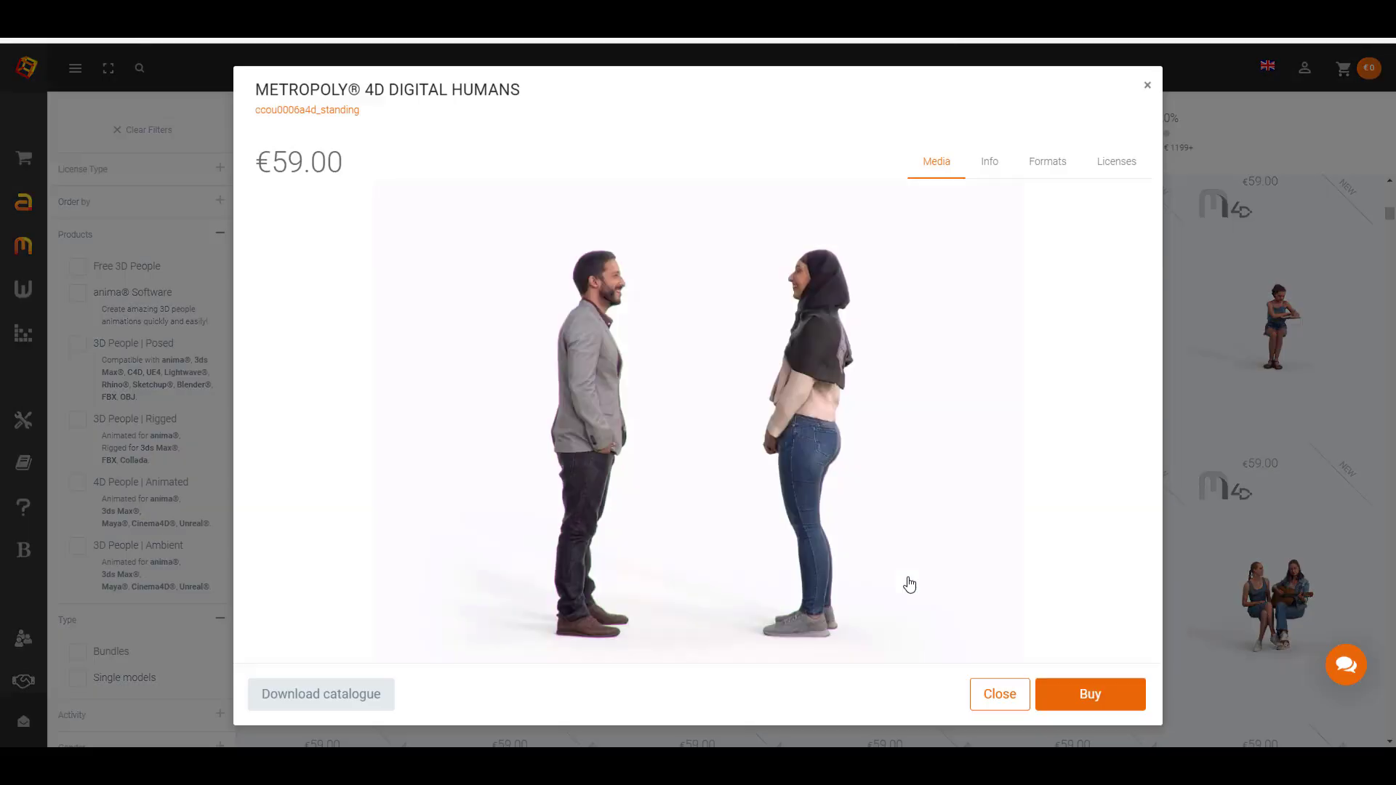
left_click(998, 694)
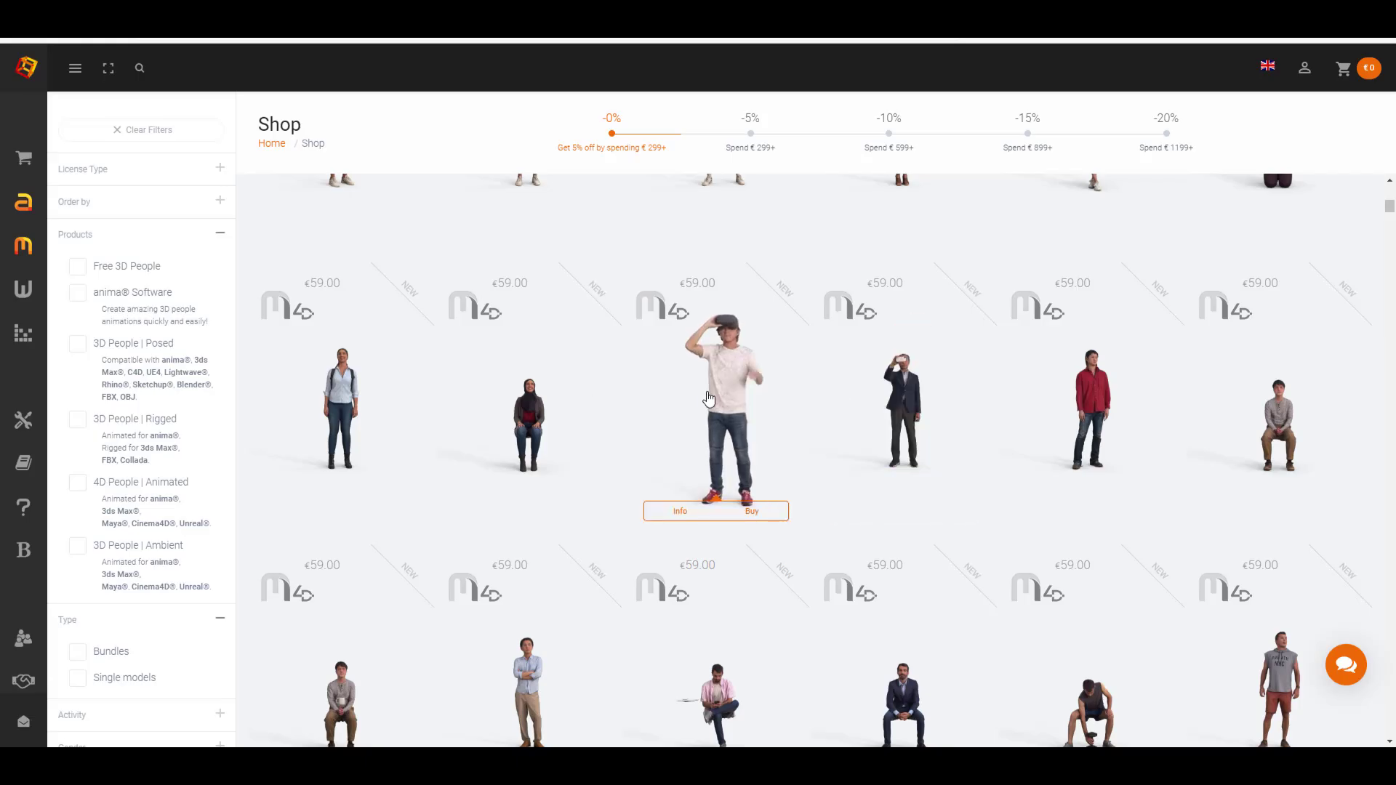
left_click(679, 511)
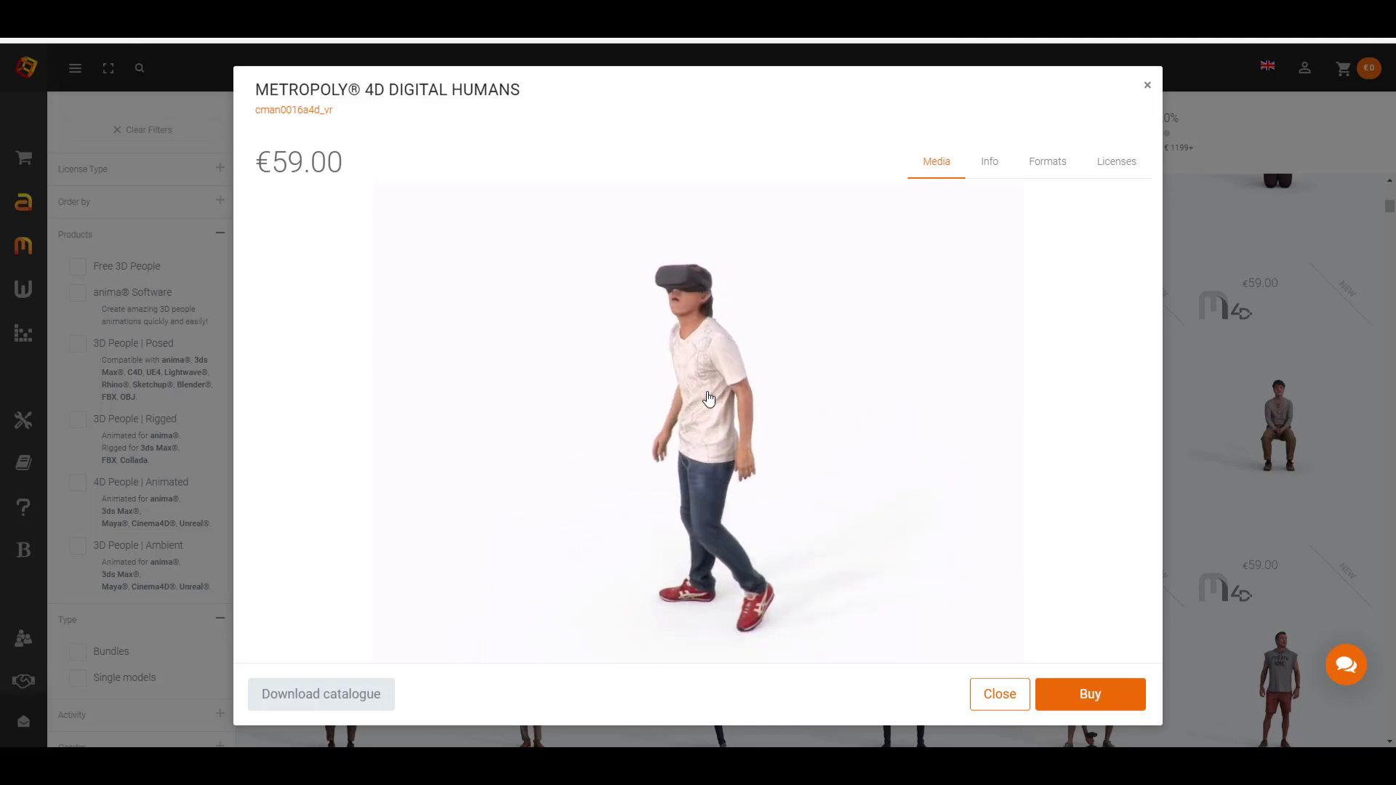